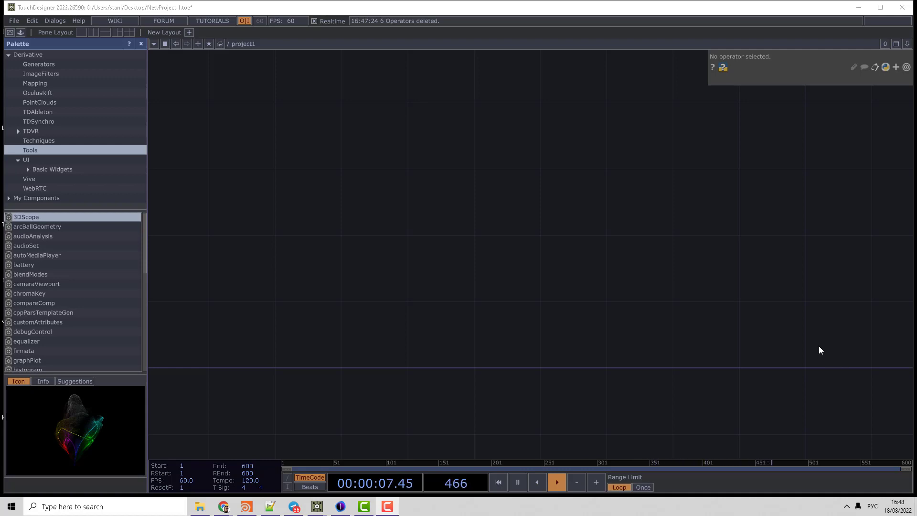
mouse_move(586, 278)
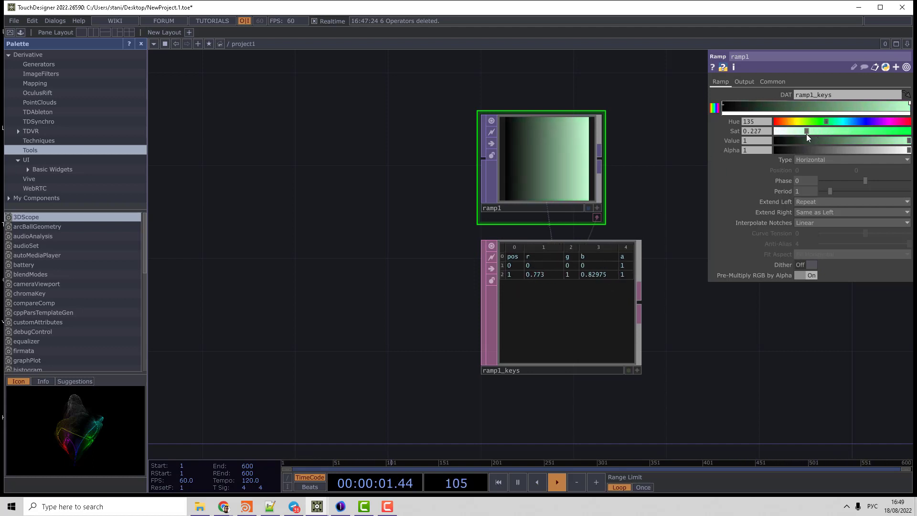
Raise the ramp's second key saturation from about 0.23 to 0.5 for a stronger green
left_click_drag(807, 131, 843, 130)
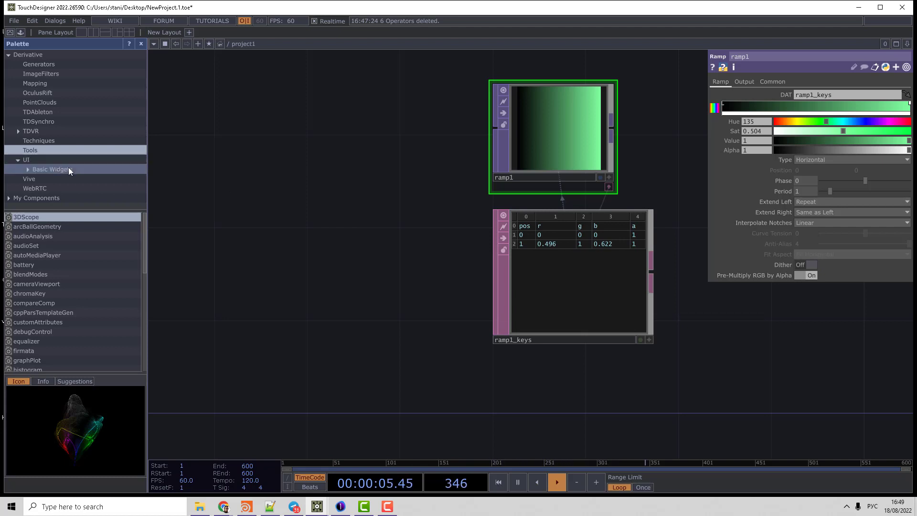
Expand Basic Widgets in the Palette to reach the slider4Hsva widget
left_click(28, 169)
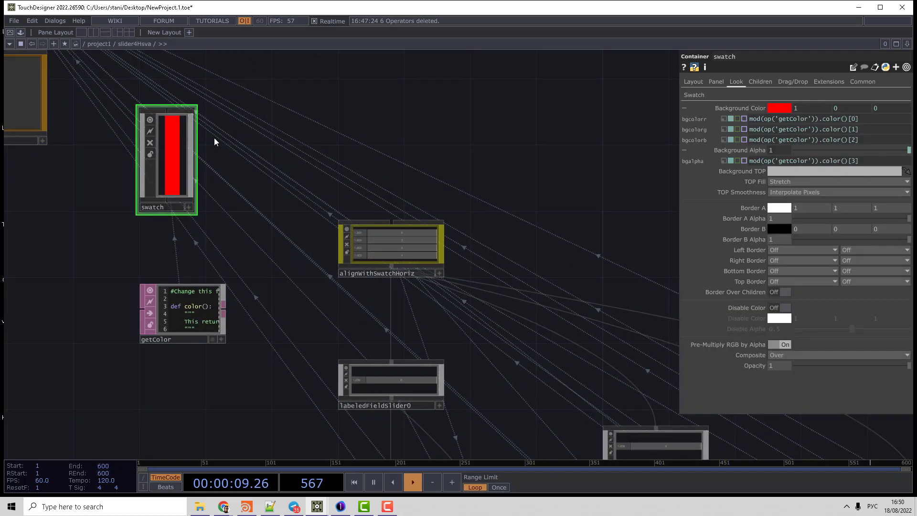
mouse_move(705, 113)
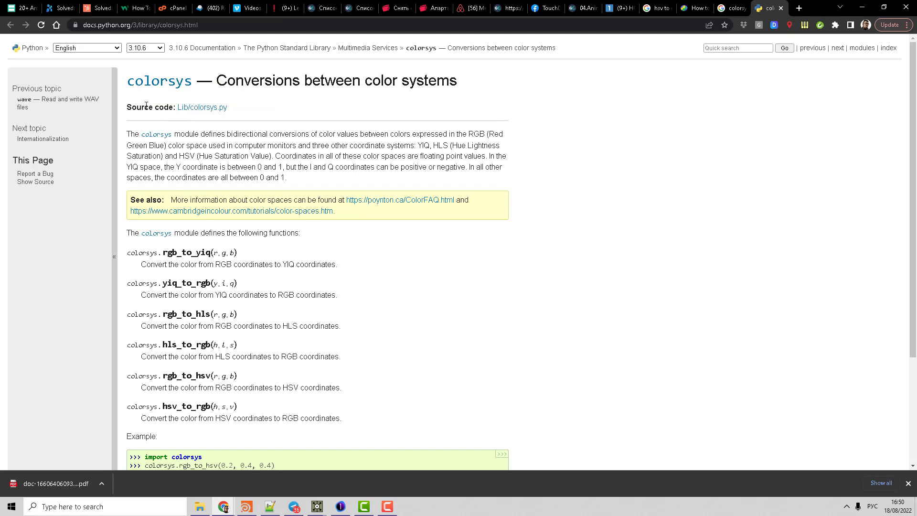
mouse_move(148, 93)
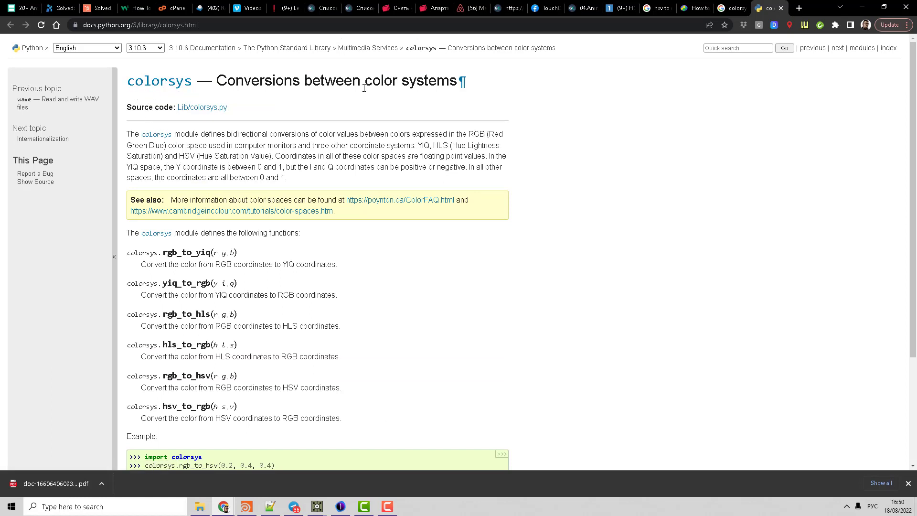
Scroll the colorsys docs to the function list and select rgb_to_hsv
scroll("down", 3)
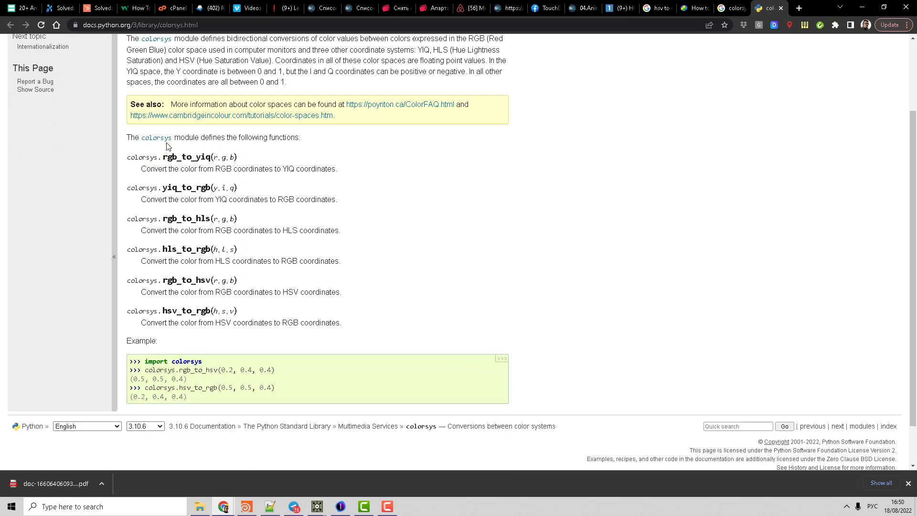
mouse_move(197, 228)
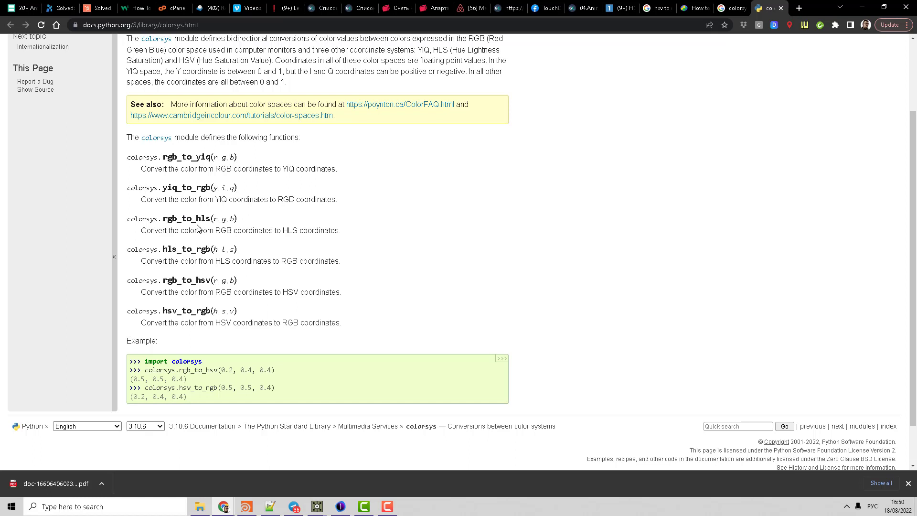
mouse_move(206, 281)
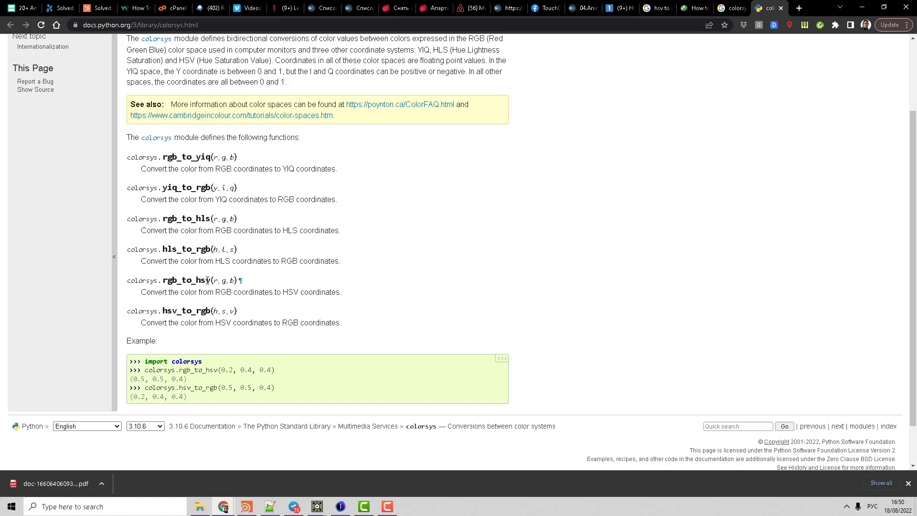
double_click(176, 312)
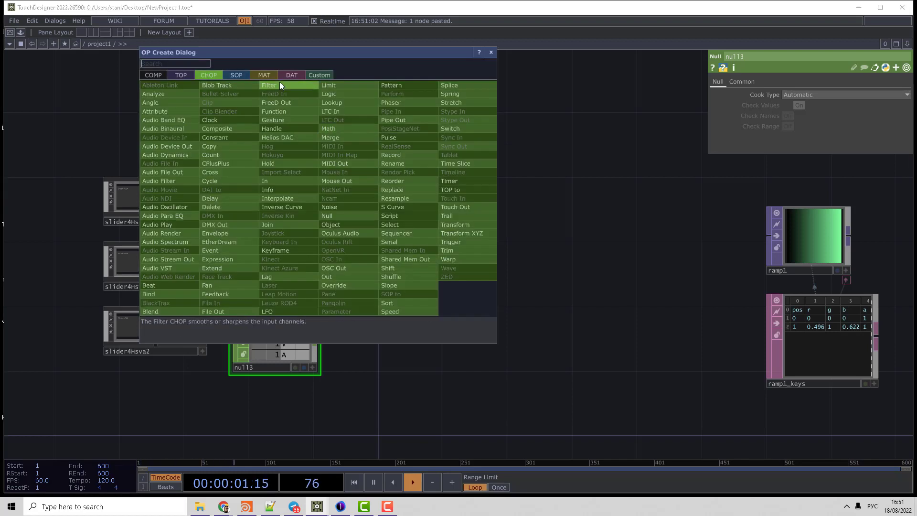
Create a CHOP to DAT from the OP Create Dialog's DAT family
left_click(291, 74)
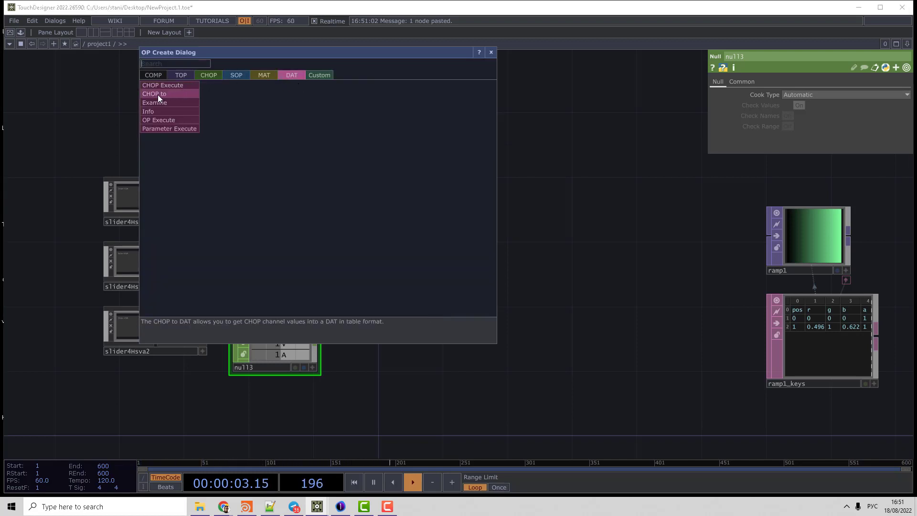
left_click(155, 94)
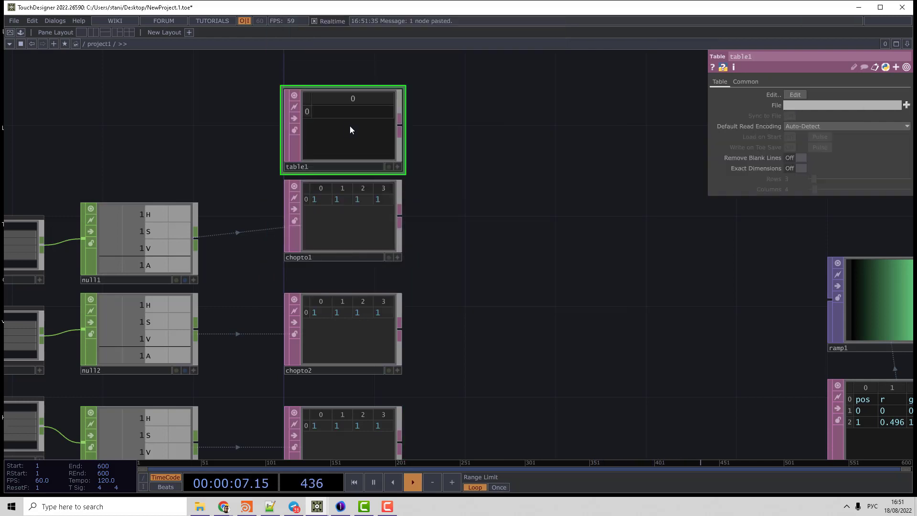
Size table1 to 1 row by 4 columns and label its cells h, s, v, a
left_click(796, 168)
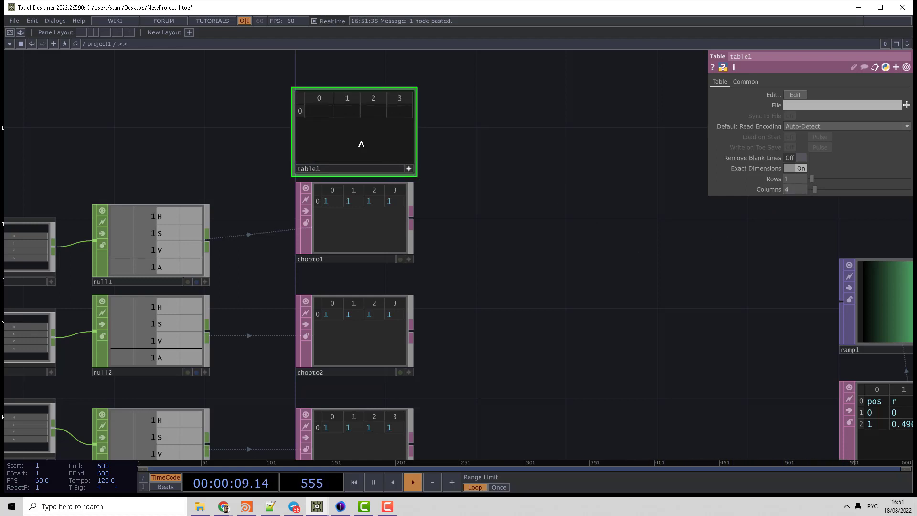
type("p")
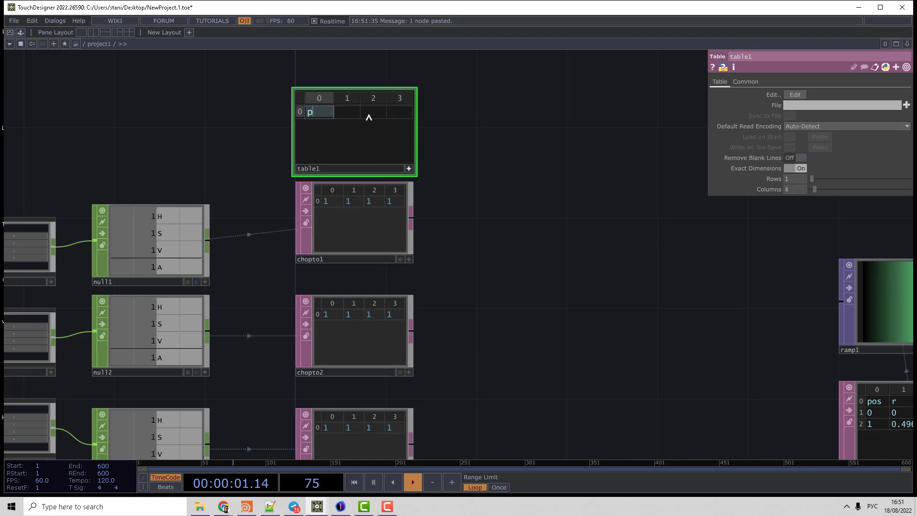
type("h")
left_click(347, 111)
type("s")
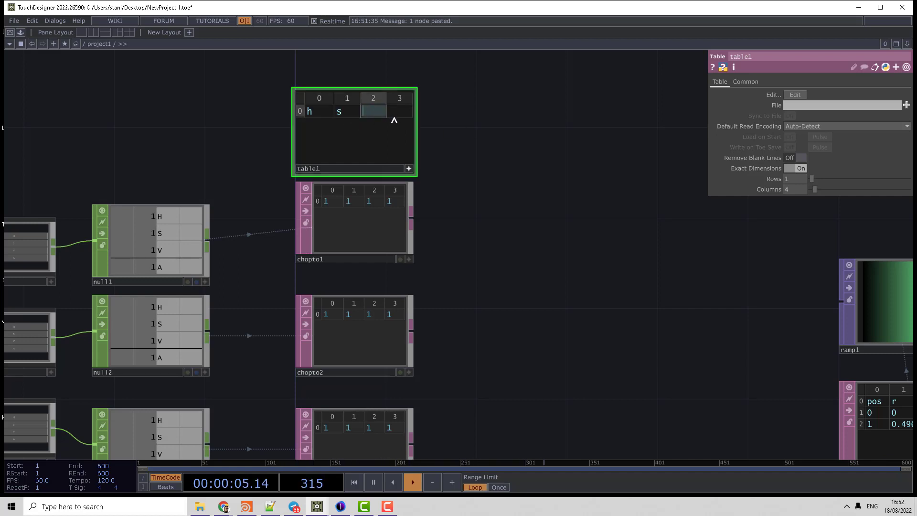
type("va")
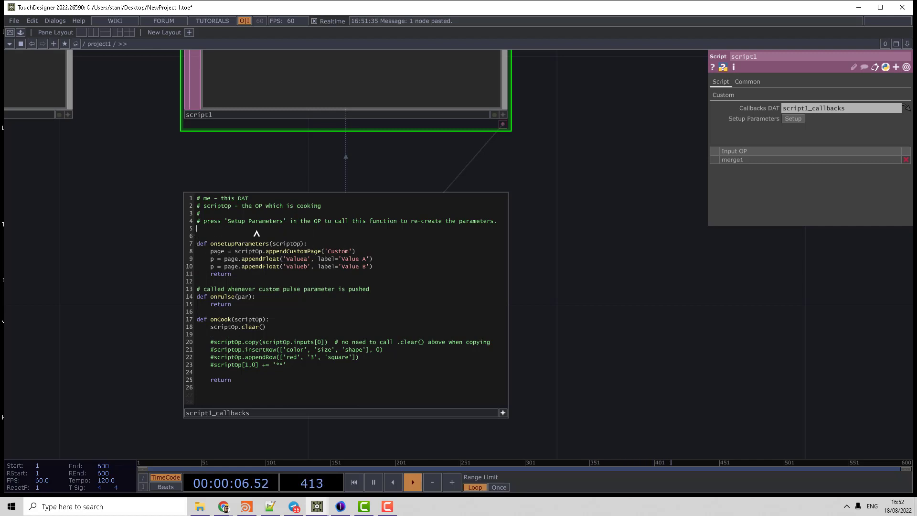
Add 'import colorsys' and 'hsvDat = scriptOp.inputs[0]' inside onCook of script1_callbacks
type("import colos")
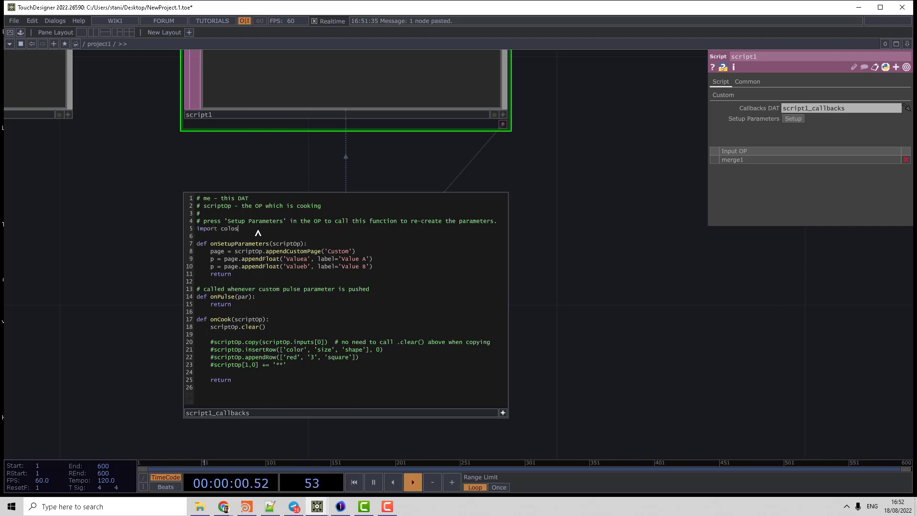
type("ys")
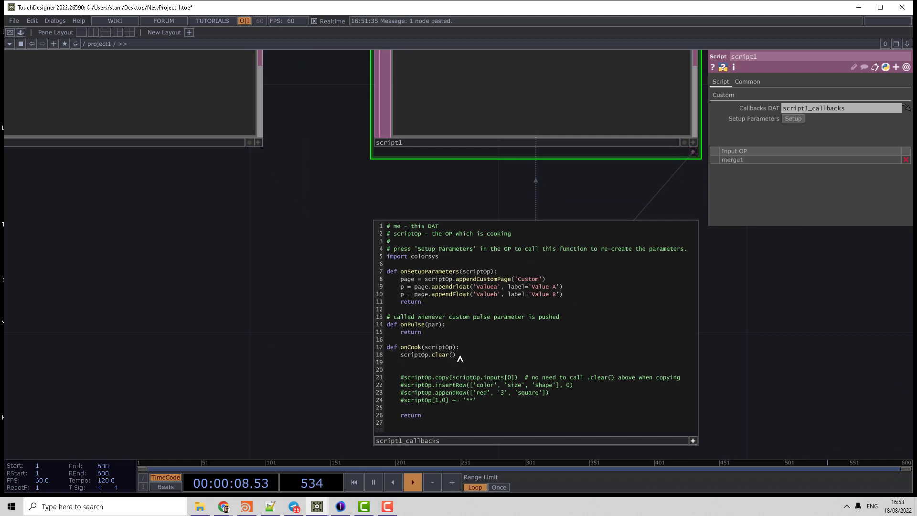
type("hsvDat")
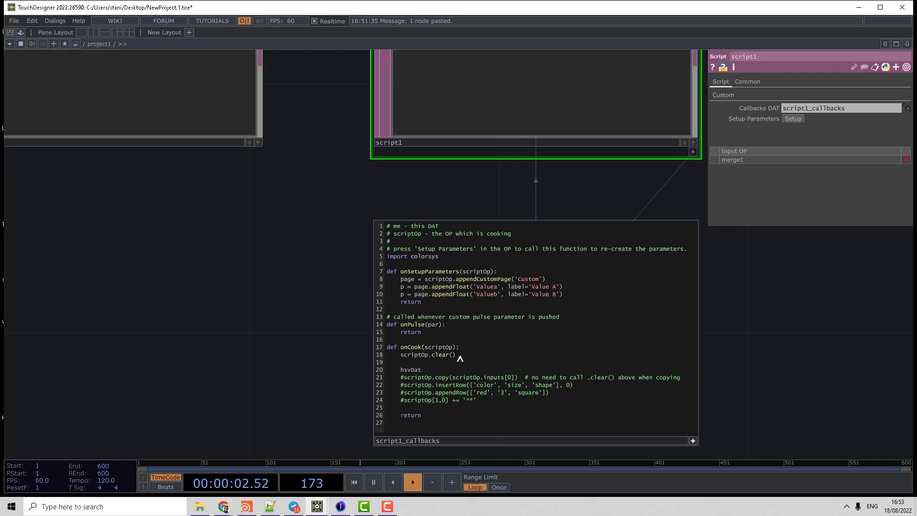
type("=")
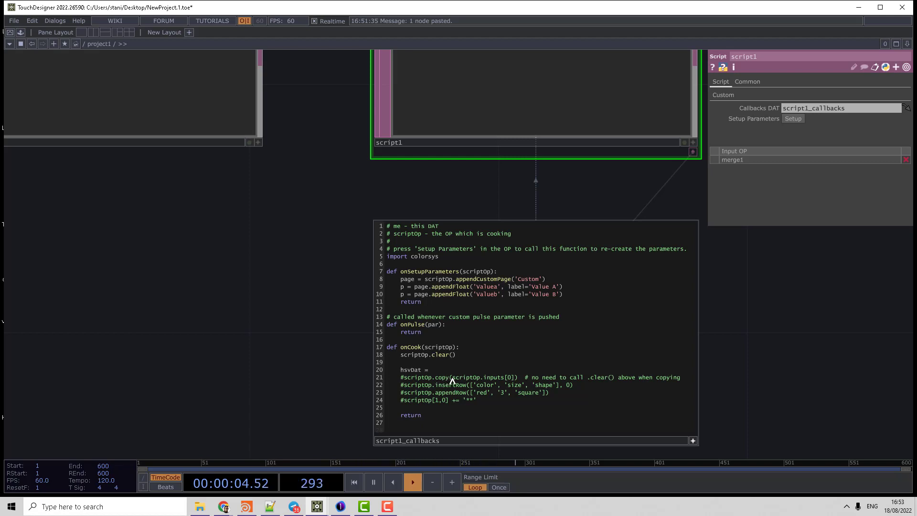
double_click(480, 378)
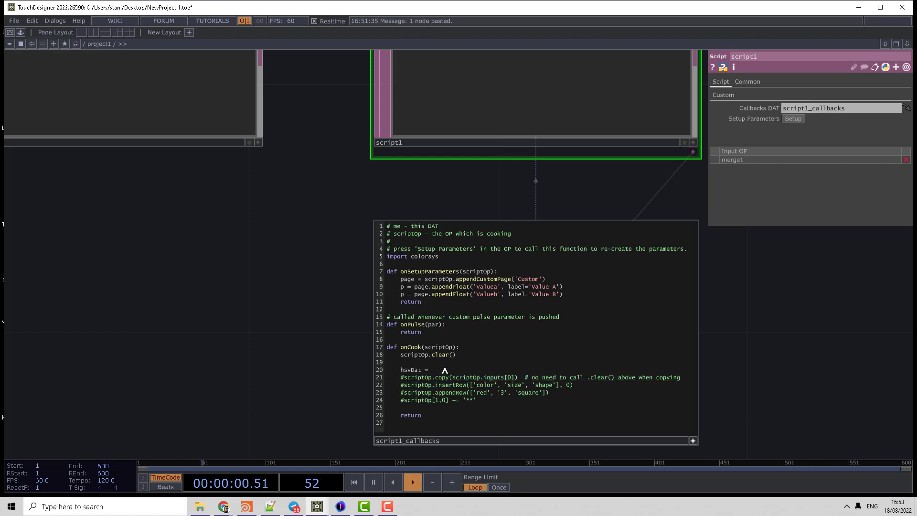
type("scriptOp.inputs[0]")
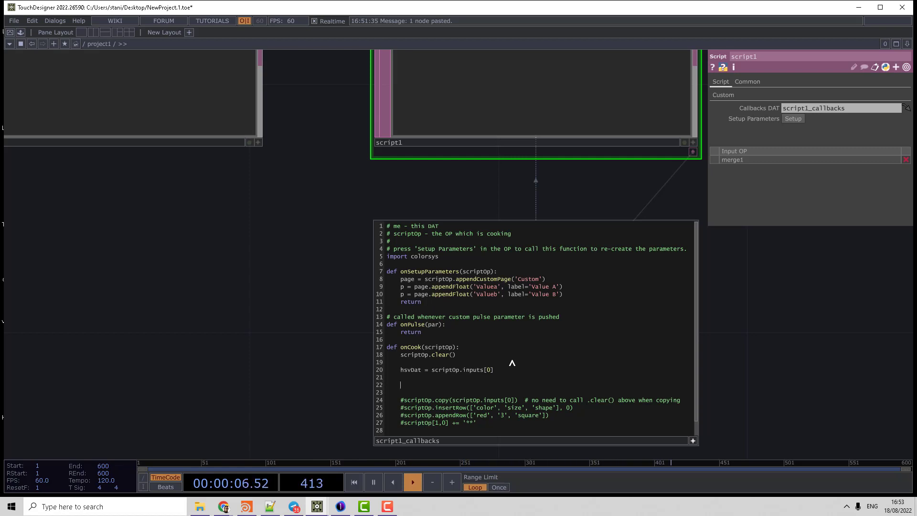
Write size = hsvDat.numRows and append the pos, r, g, b, a header row
type("size =")
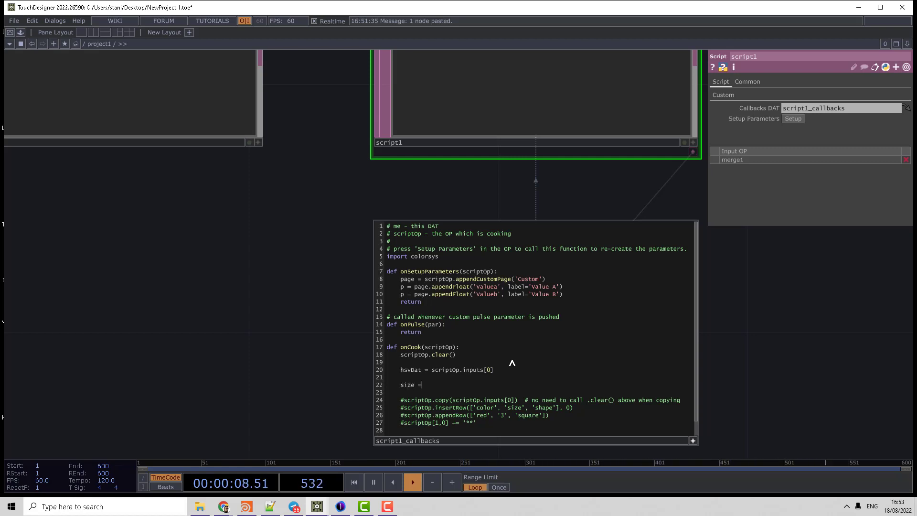
double_click(410, 370)
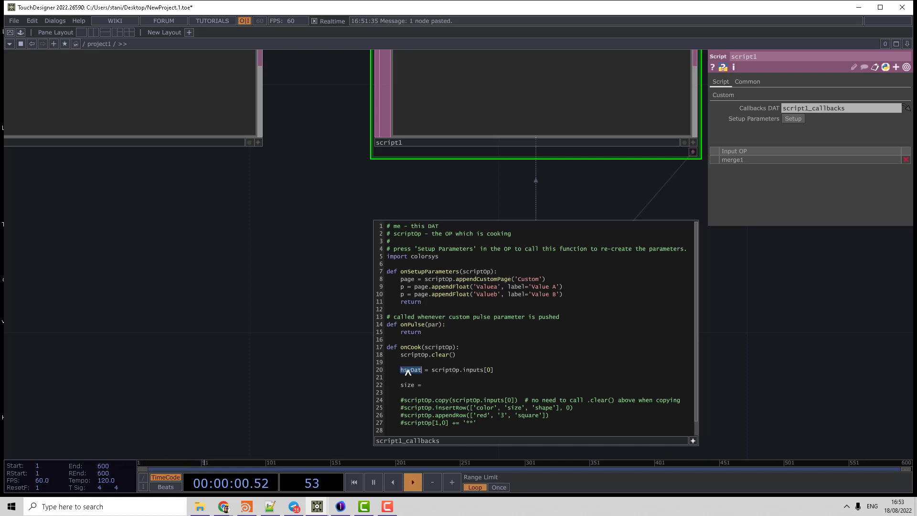
type("hsvDat")
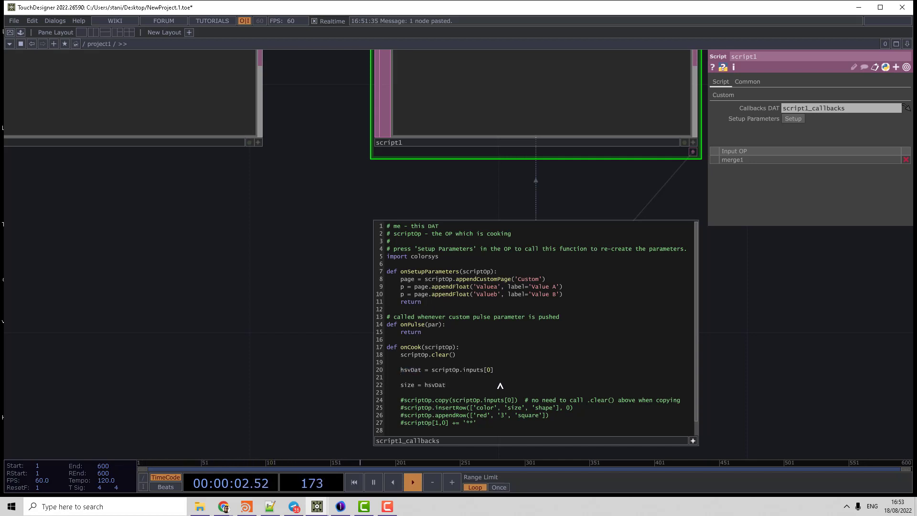
type(".numRow")
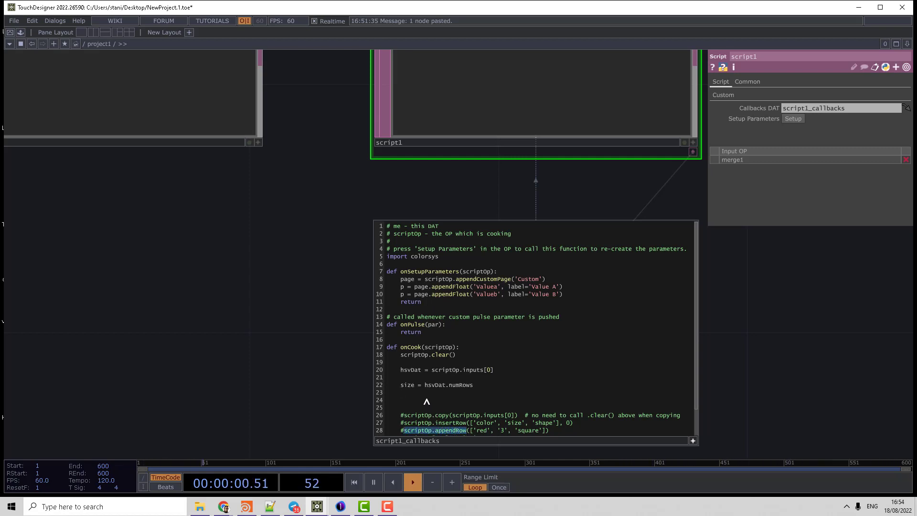
type("scriptOp.appendRow( ['pos', 'r', 'g', 'b', 'a")
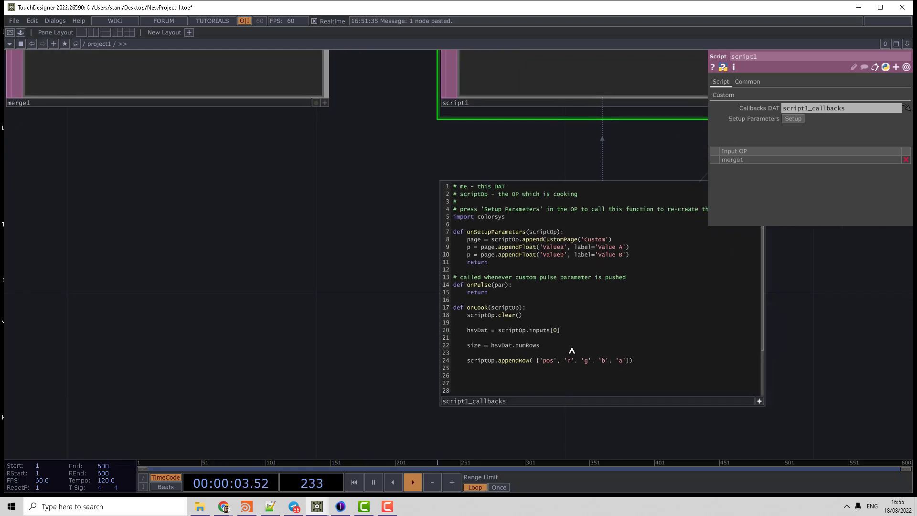
Begin the step value as step = 1./(size-
type("step =")
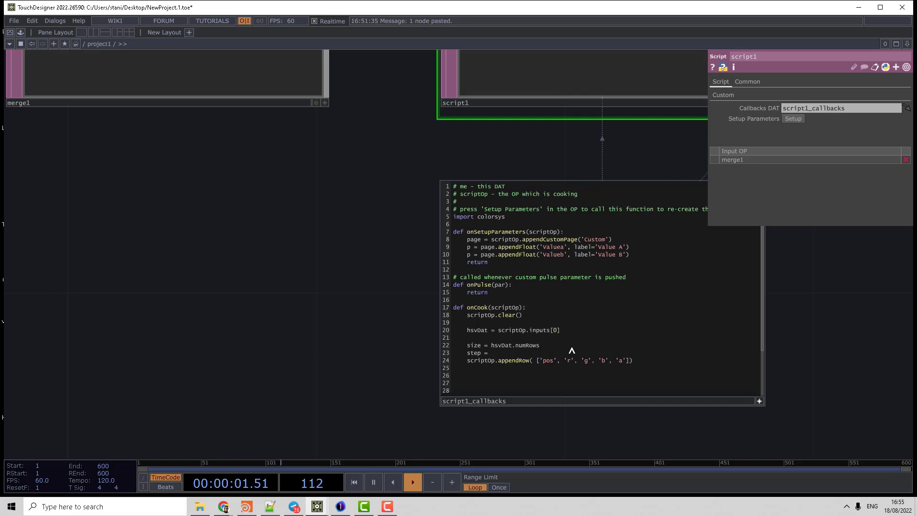
type("1./(")
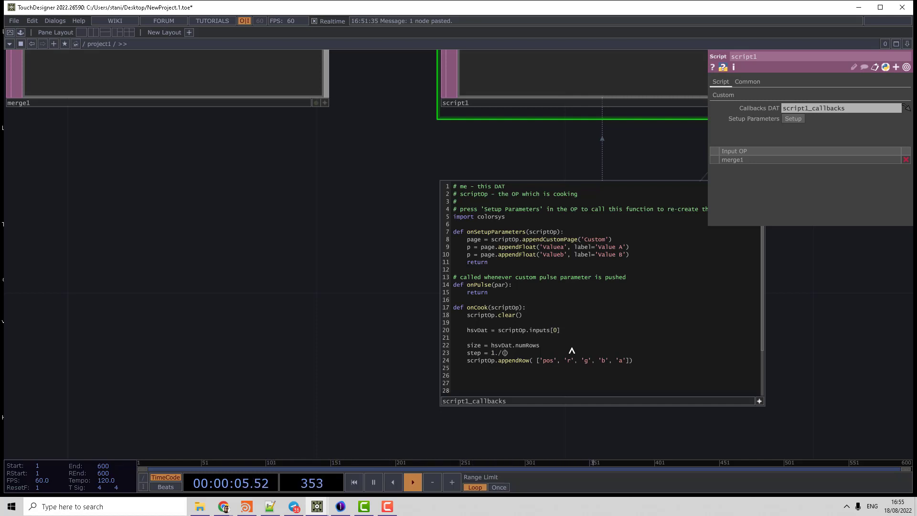
type("size-2")
left_click(601, 383)
type("for i i")
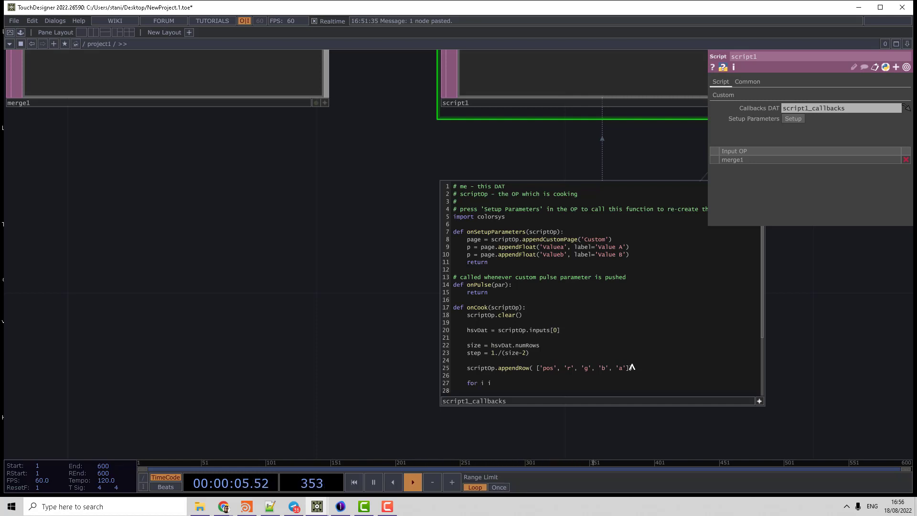
Add the loop 'for i in range(1, size):' below the header row
type("n range")
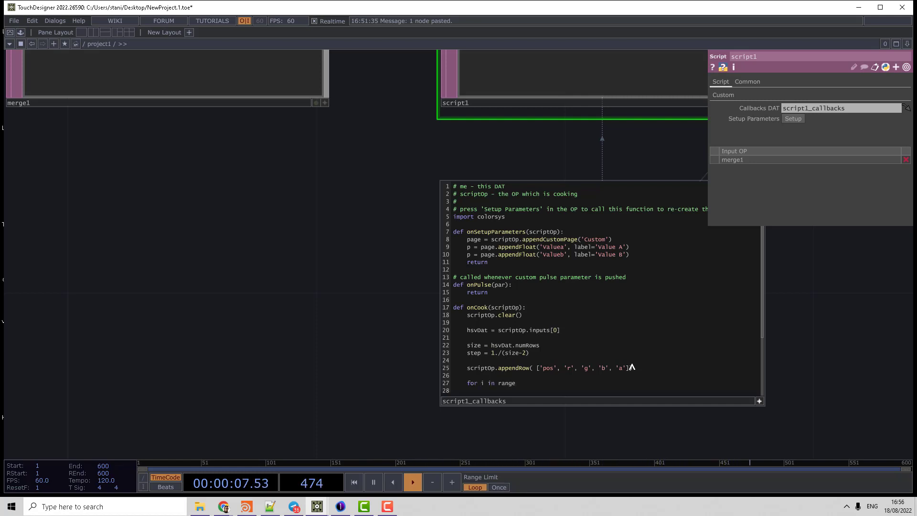
type("()")
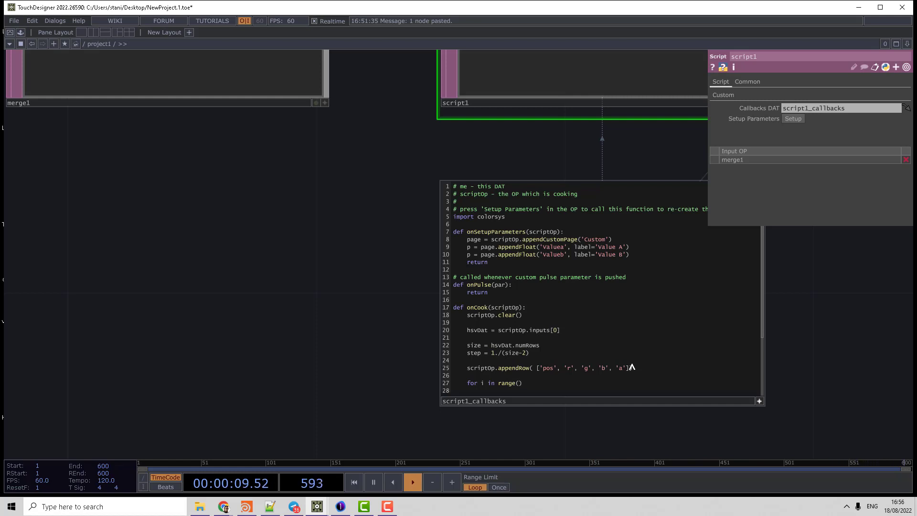
type("1,")
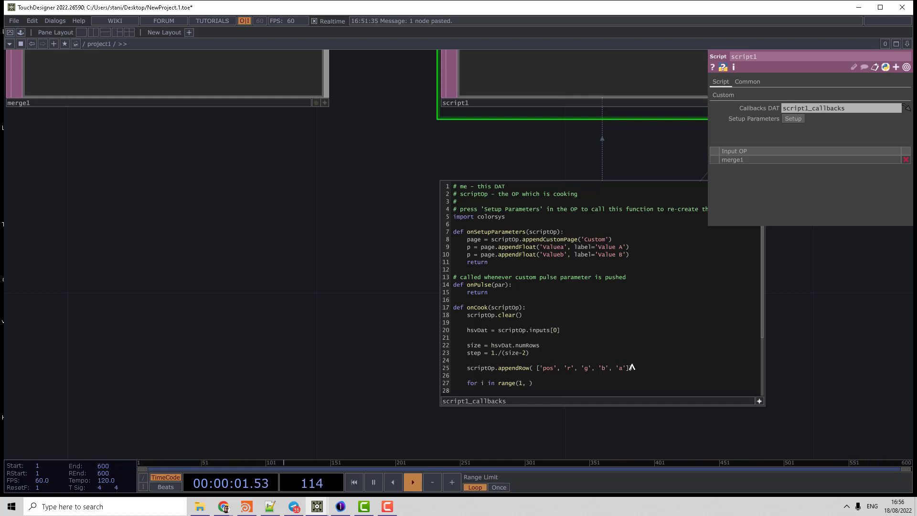
type("size")
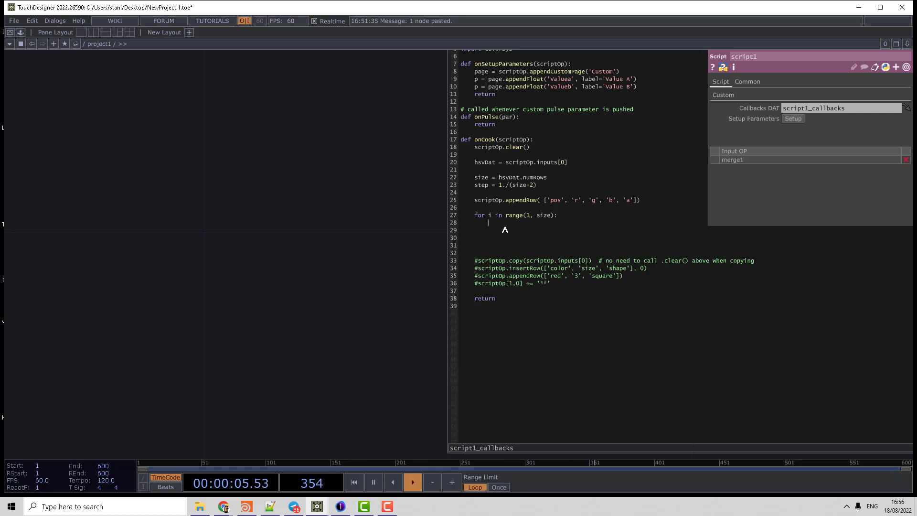
Read h, s, v and a as float(hsvDat[i, ...]) inside the loop
type("h =")
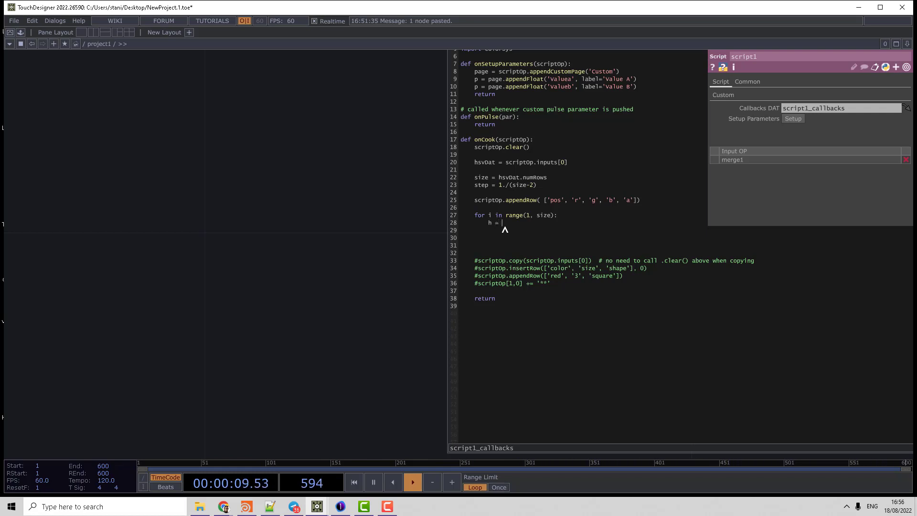
type("float(")
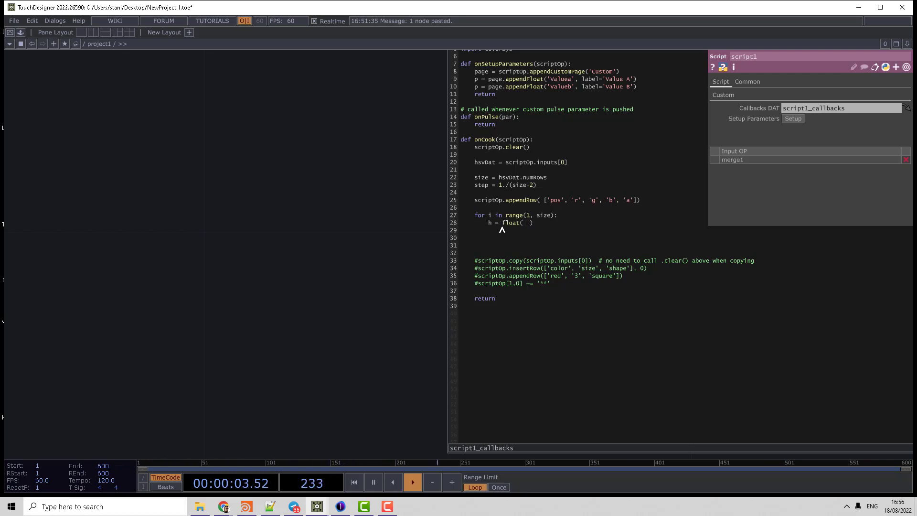
double_click(484, 161)
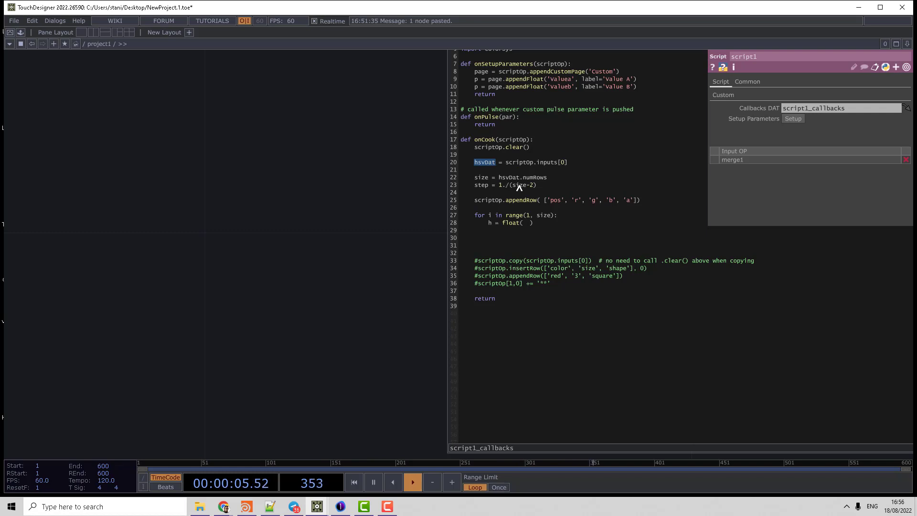
type("hsvDat")
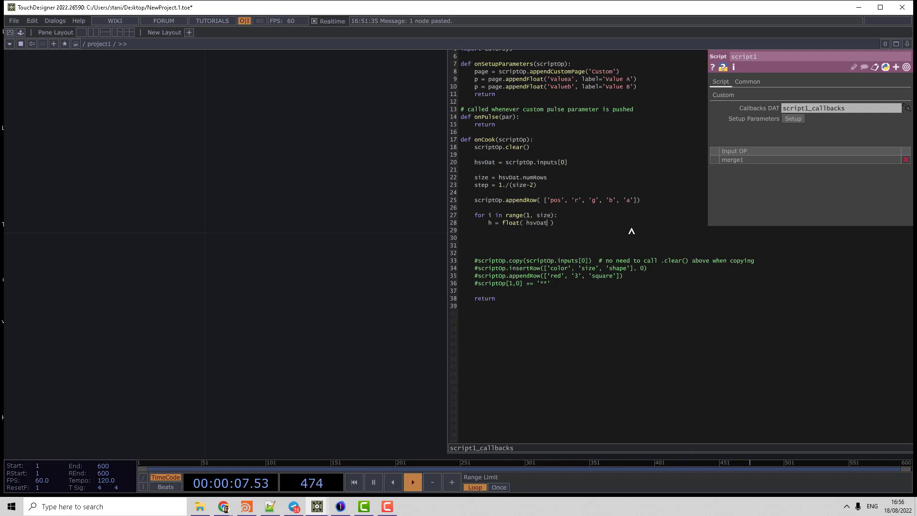
type("[]")
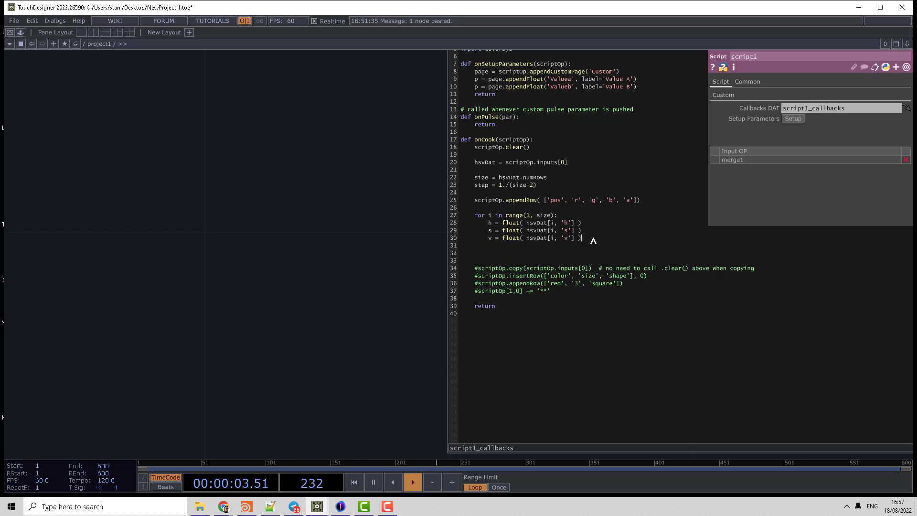
type("a = float( hsvDat[i, 'a']")
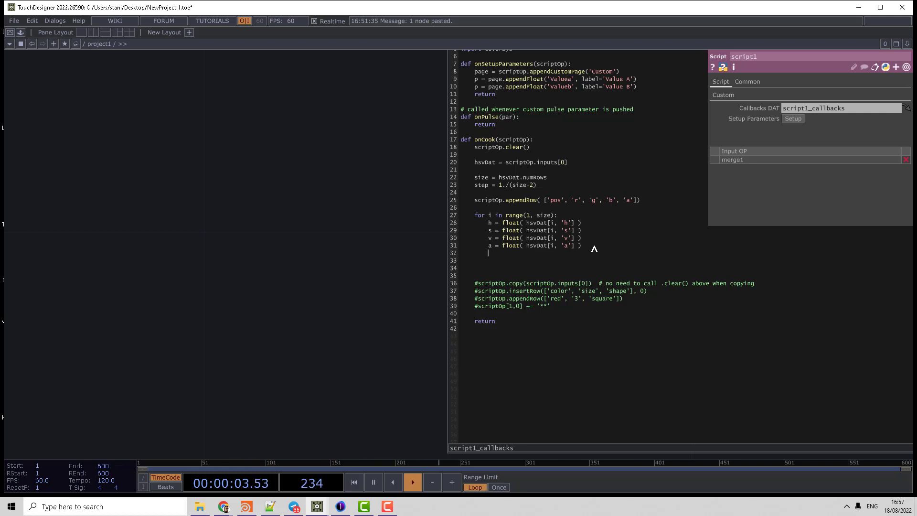
Leave a blank line and start the 'rgb =' assignment
key("Enter")
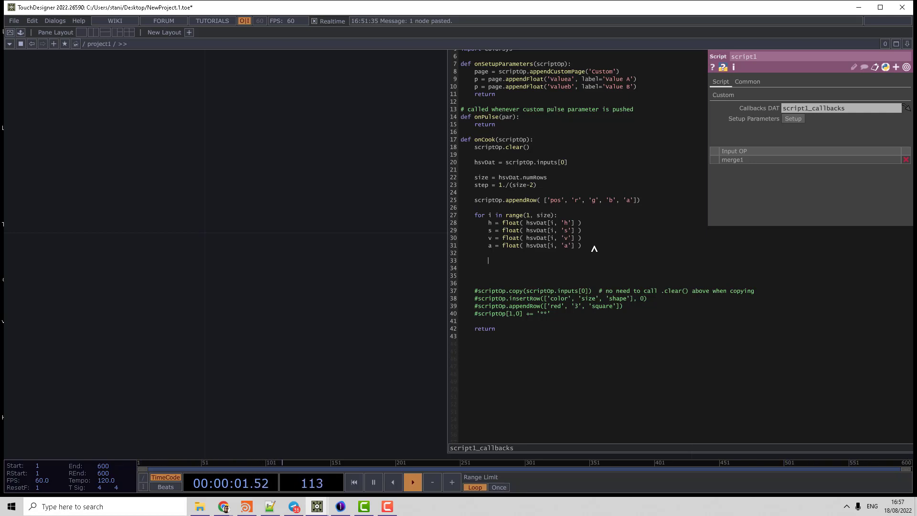
type("rgb =")
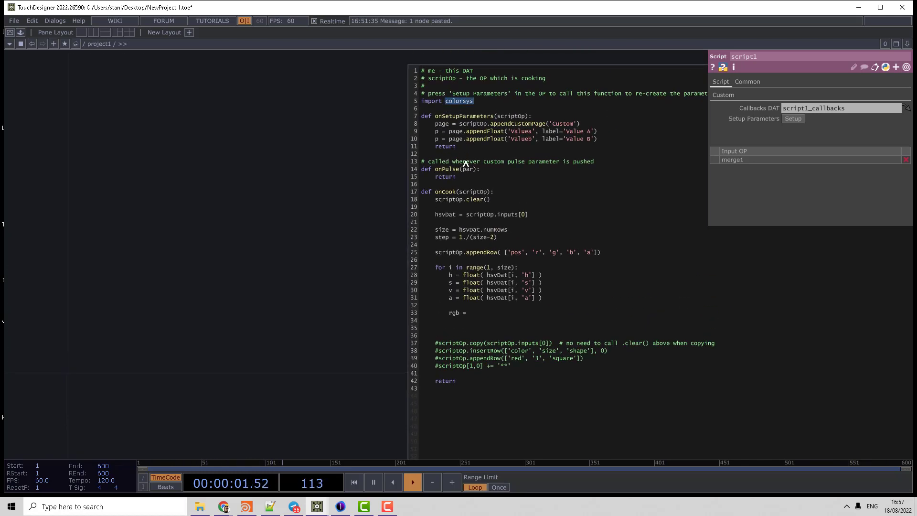
Complete rgb = colorsys.hsv_to_rgb(h, s, v) and add debug(rgb) below it
type("colorsys.hsv")
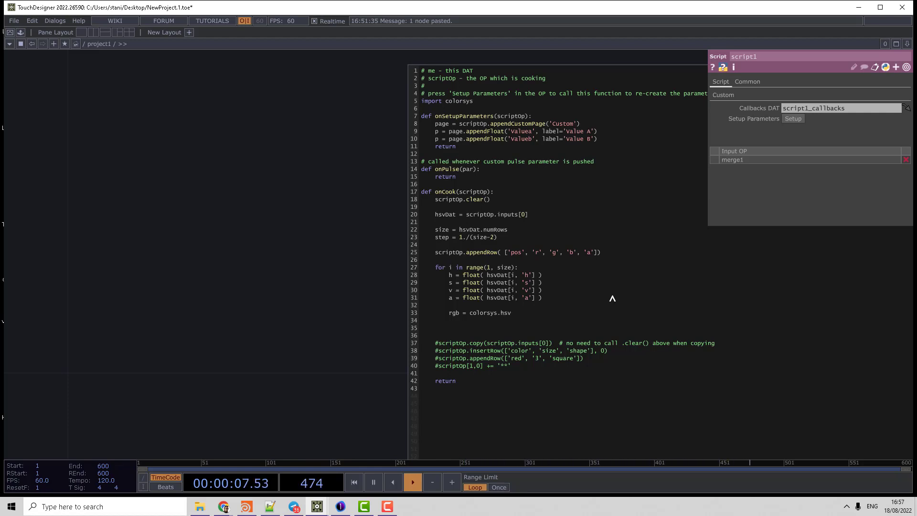
type("_")
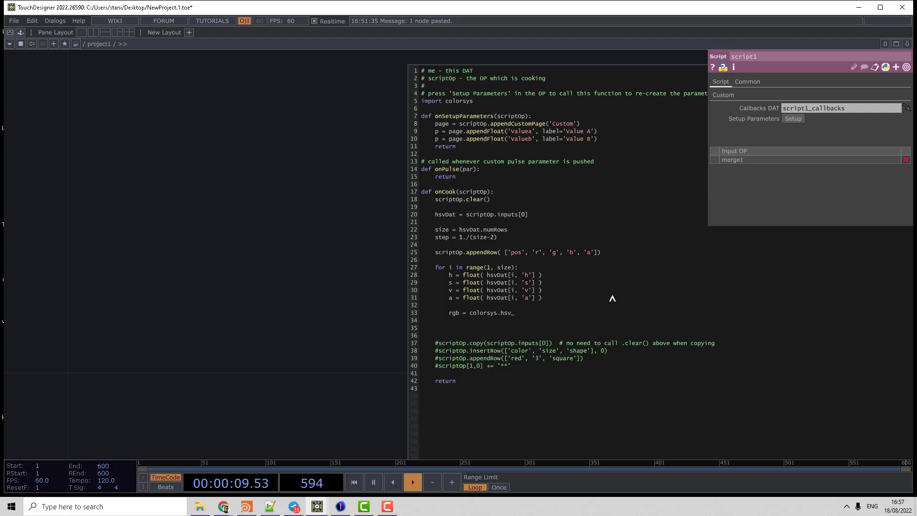
type("to_rgb(")
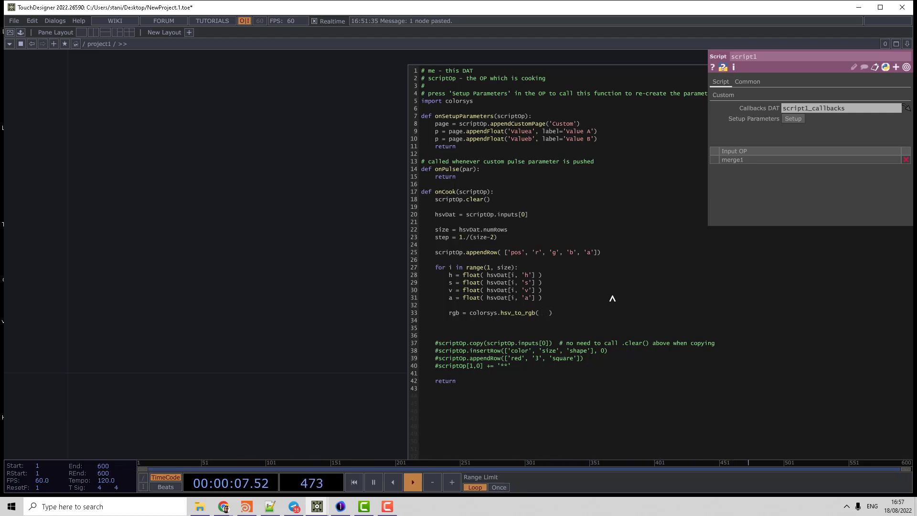
type("h,")
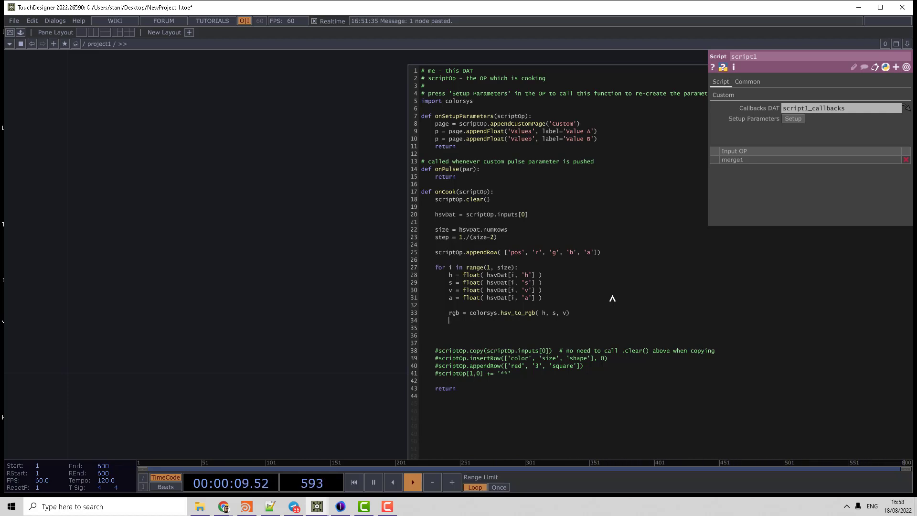
type("debug")
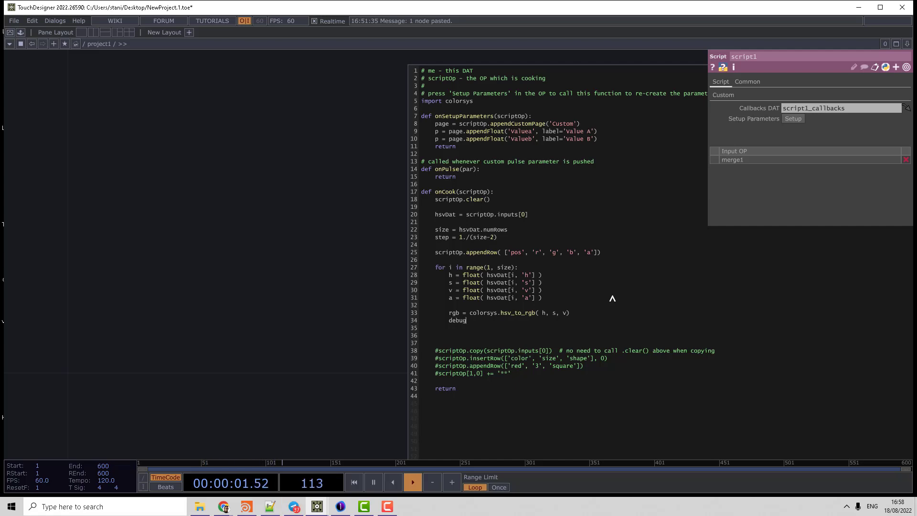
type("(rg)")
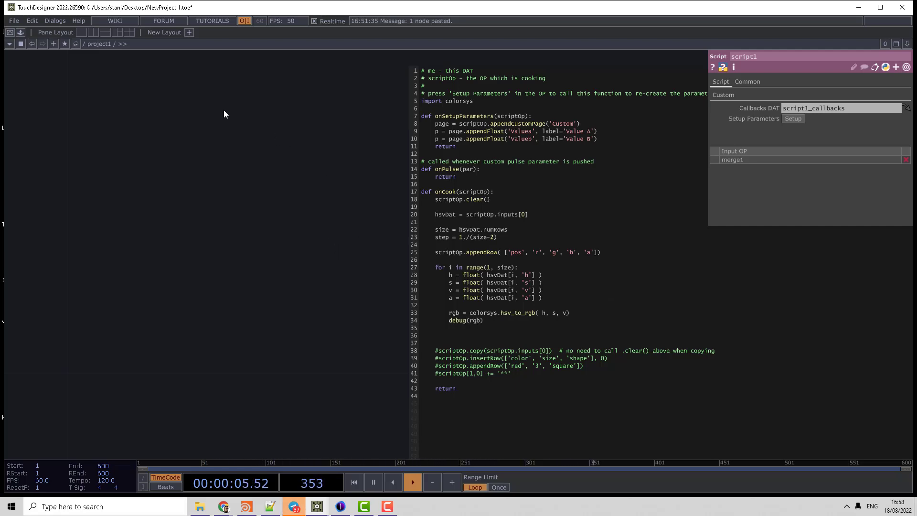
left_click(57, 21)
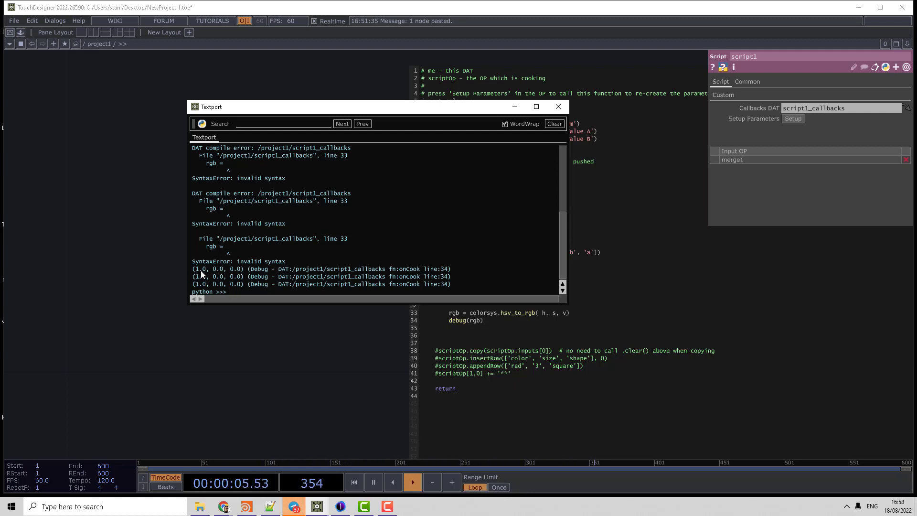
mouse_move(468, 208)
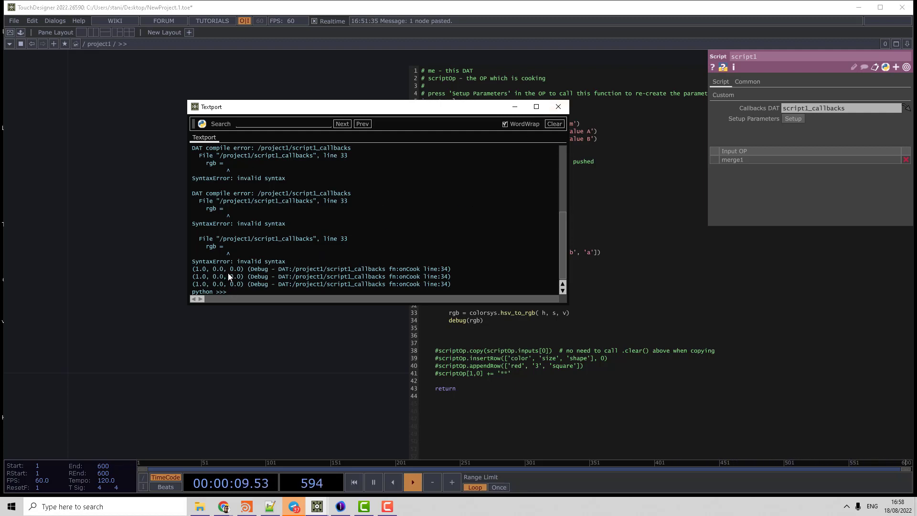
left_click(558, 106)
type("pos =")
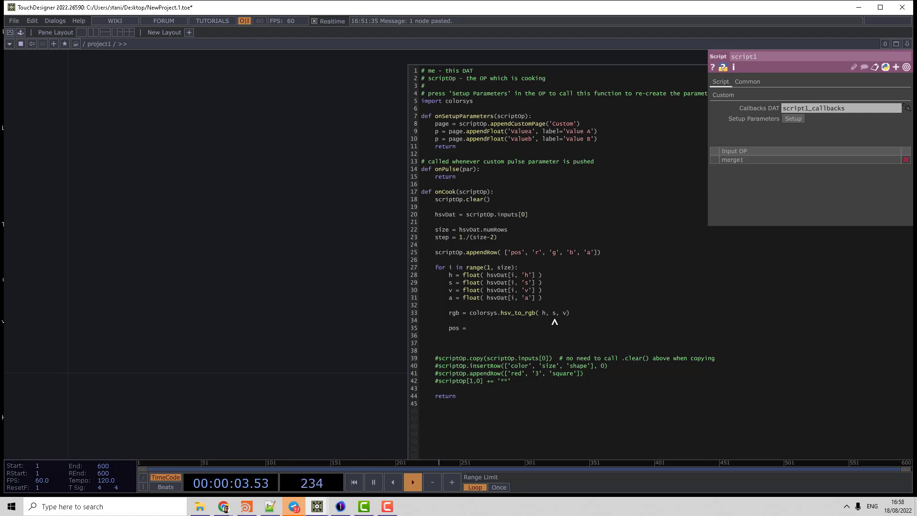
Compute each key's position as pos = (i-1)*step inside the loop
type("(")
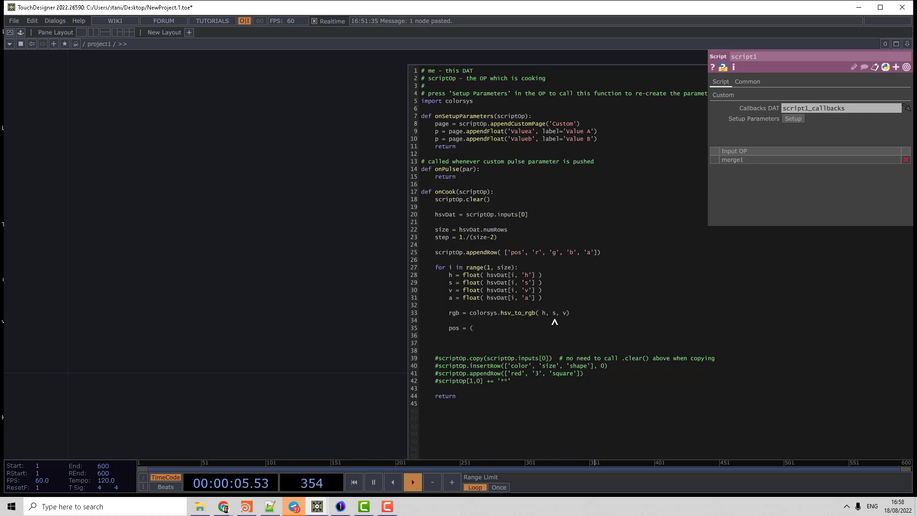
type("i")
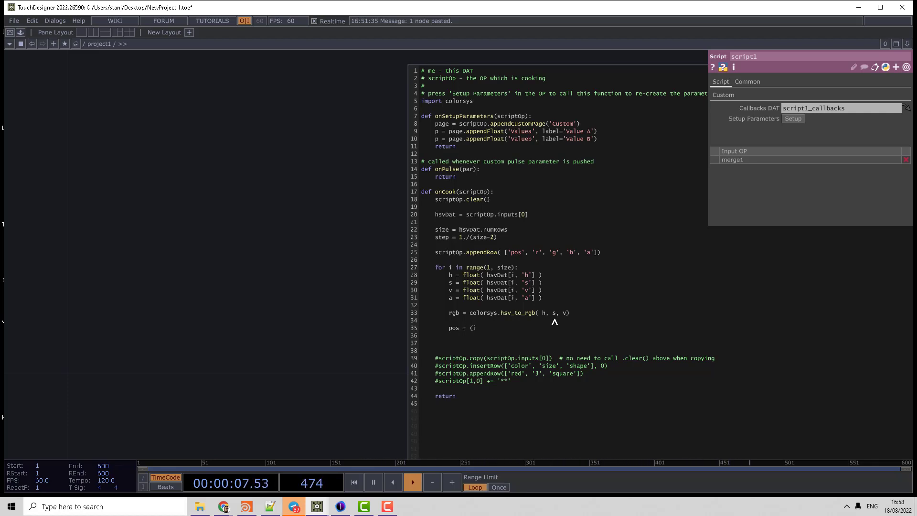
type("-1")
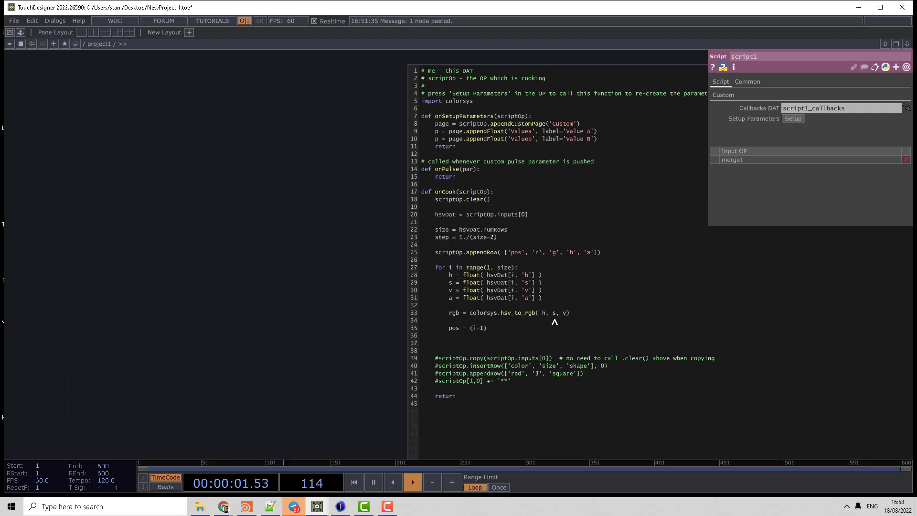
type("*step")
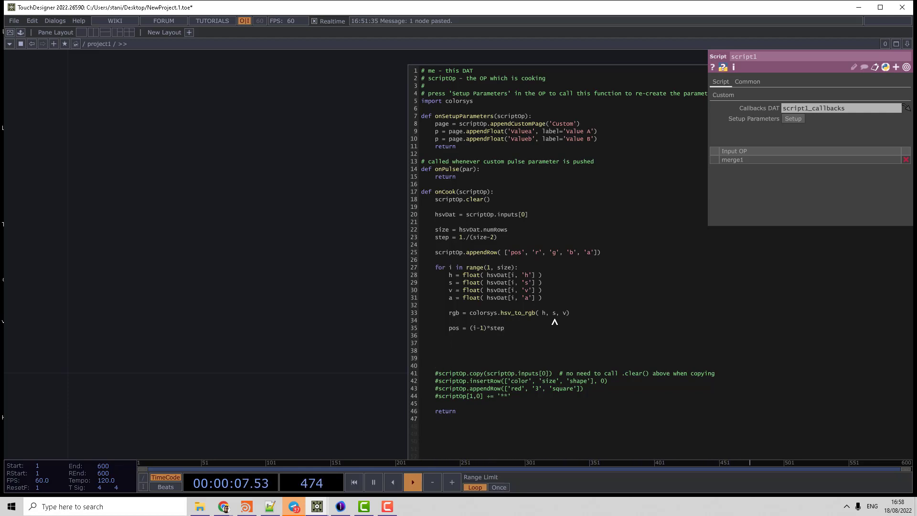
Append a row of pos and rgb[0] to the Script DAT with scriptOp.appendRow
type("scriptOp/")
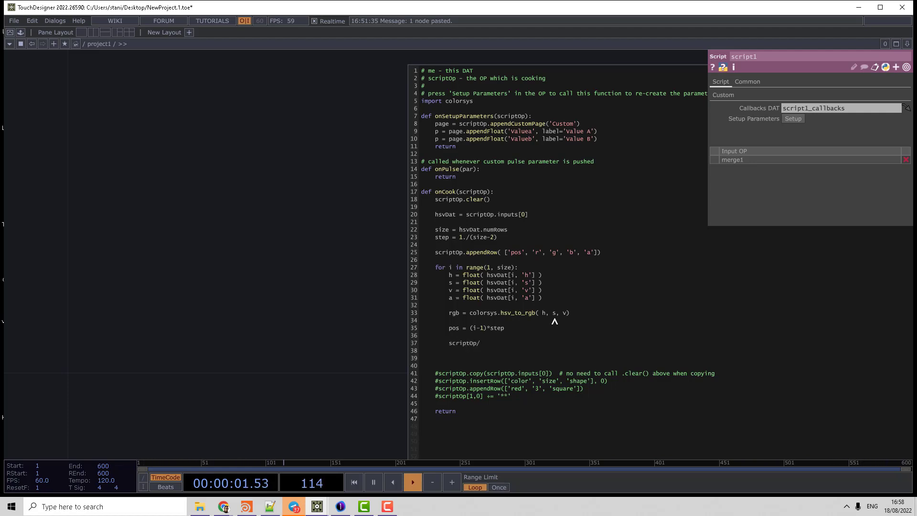
type(".appen")
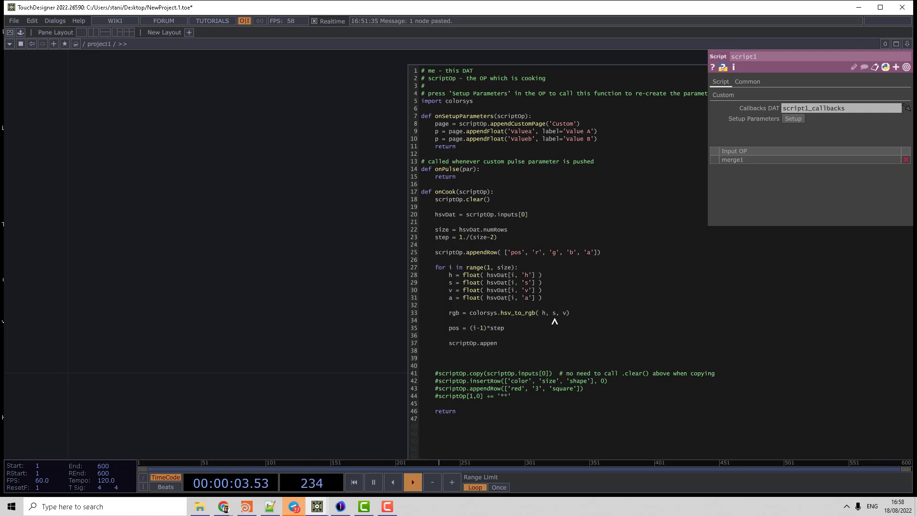
type("dRow( [ pos,  ]")
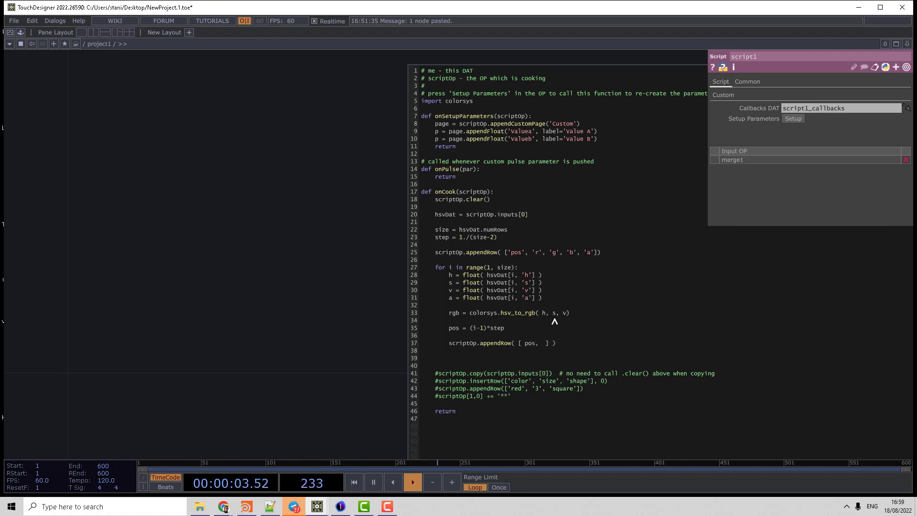
type("rgb[0")
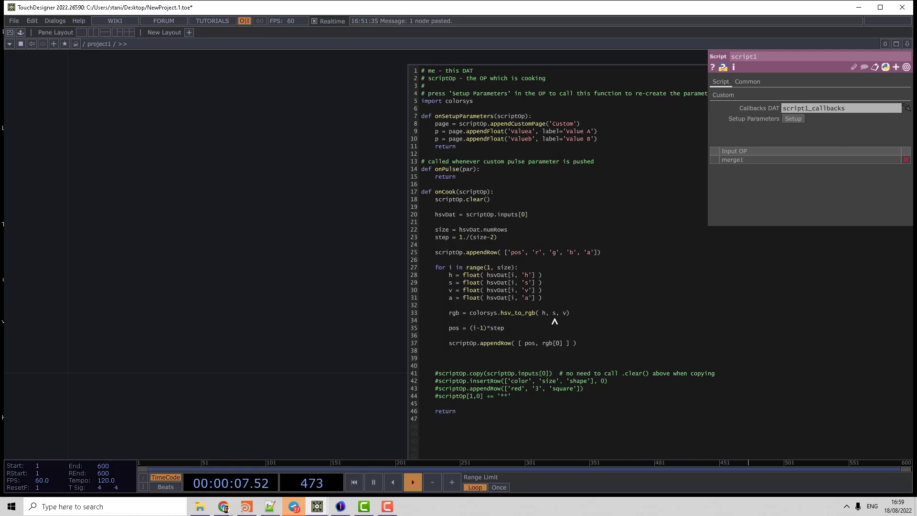
double_click(549, 343)
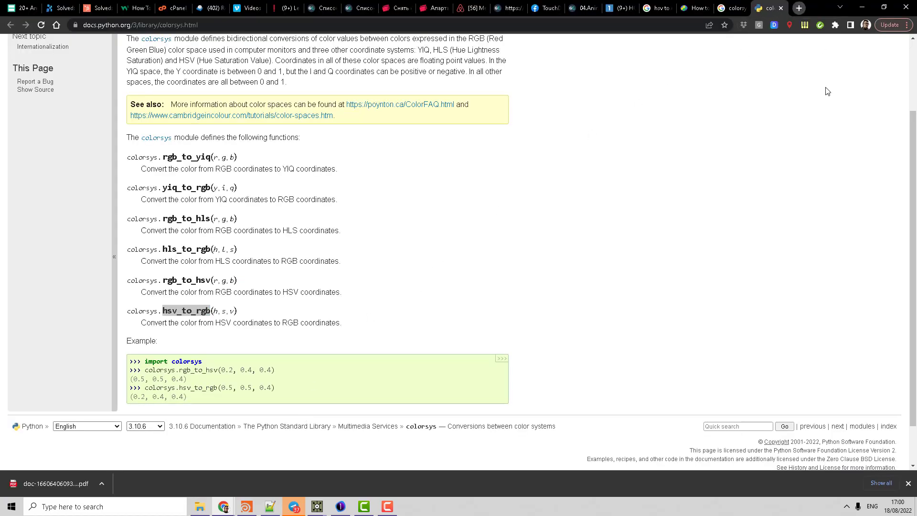
Switch to the Chrome tab showing the Python colorsys reference for hsv_to_rgb
left_click(798, 8)
type("hou2touch.com")
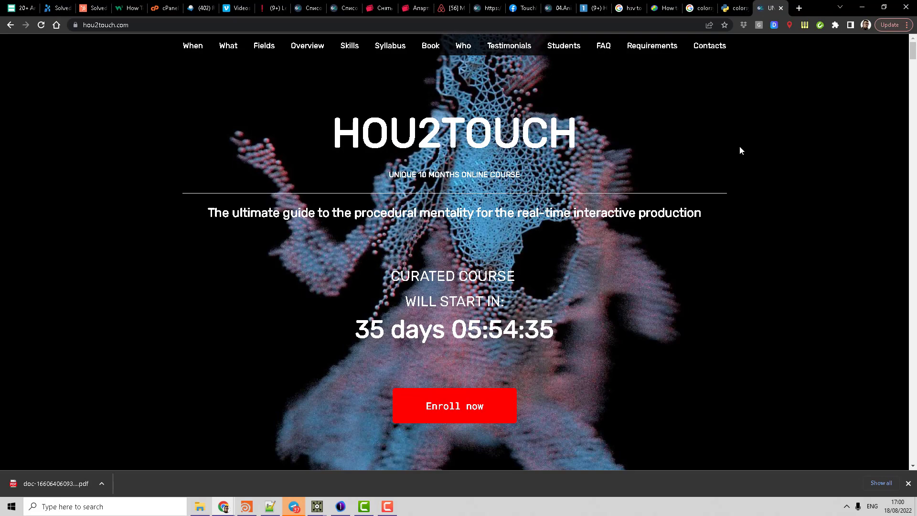
mouse_move(753, 143)
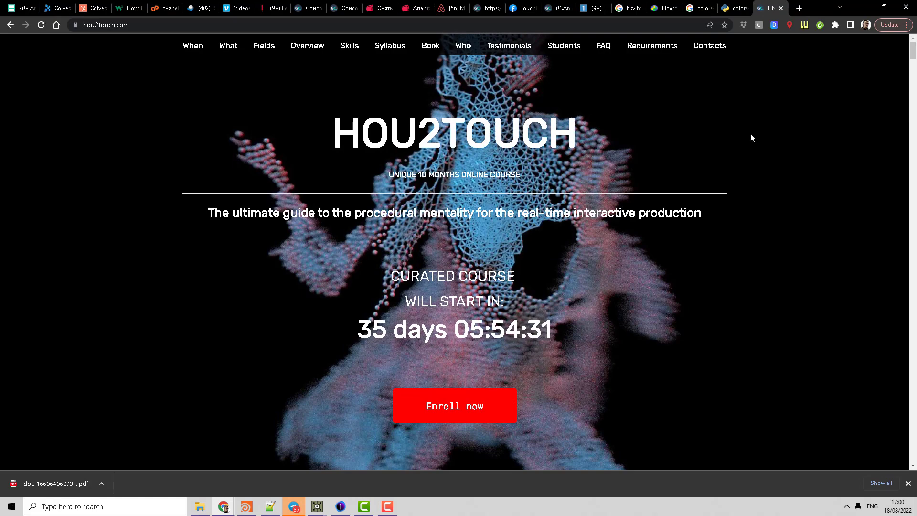
Browse the hou2touch.com course site down to the Level 101 syllabus section
scroll("down", 3)
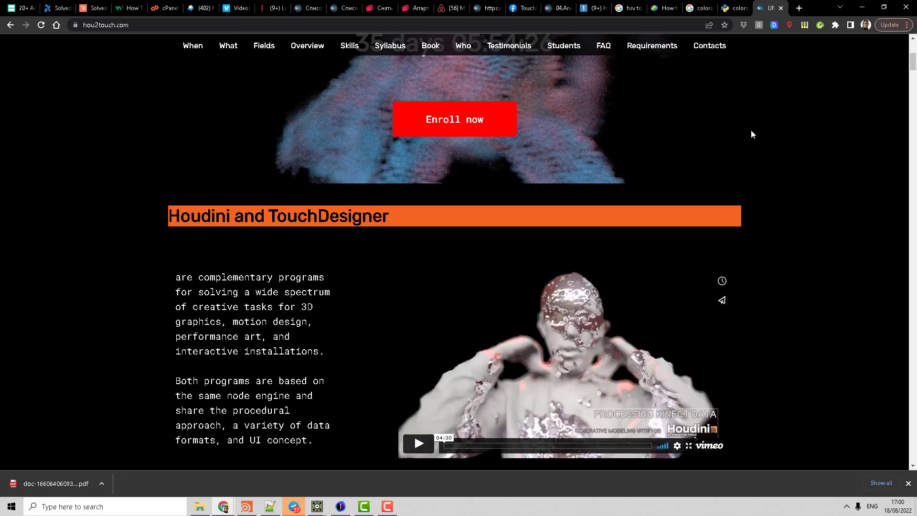
scroll("down", 3)
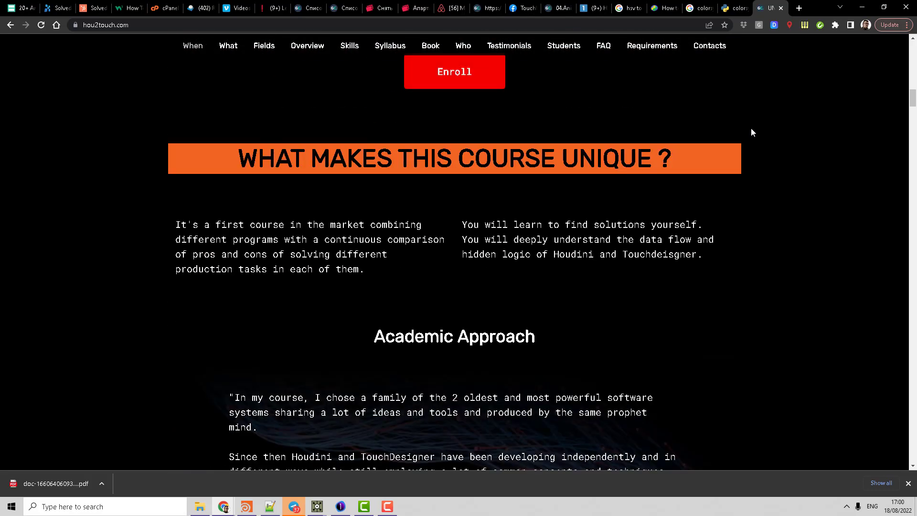
left_click(264, 45)
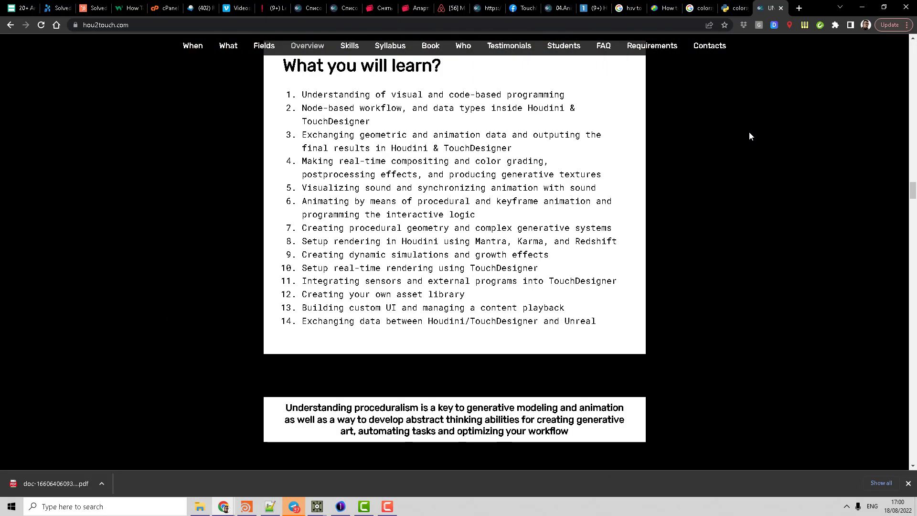
left_click(389, 45)
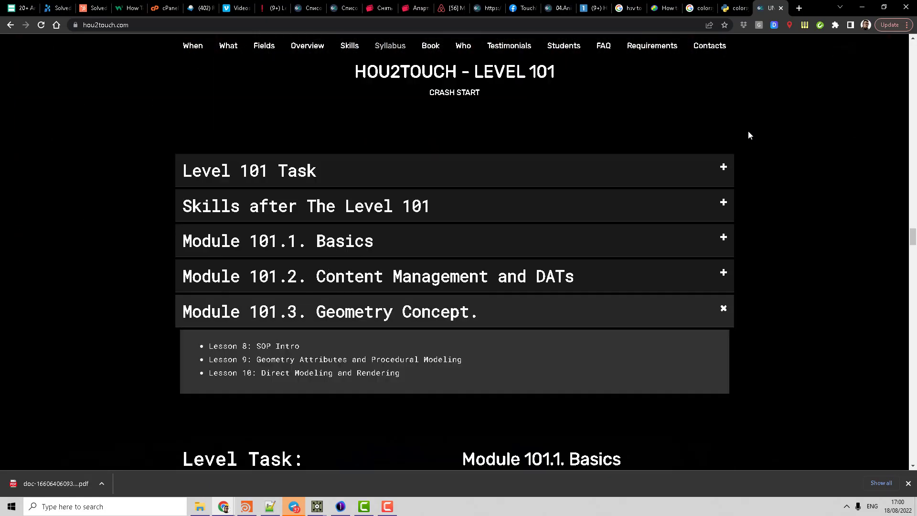
scroll("down", 3)
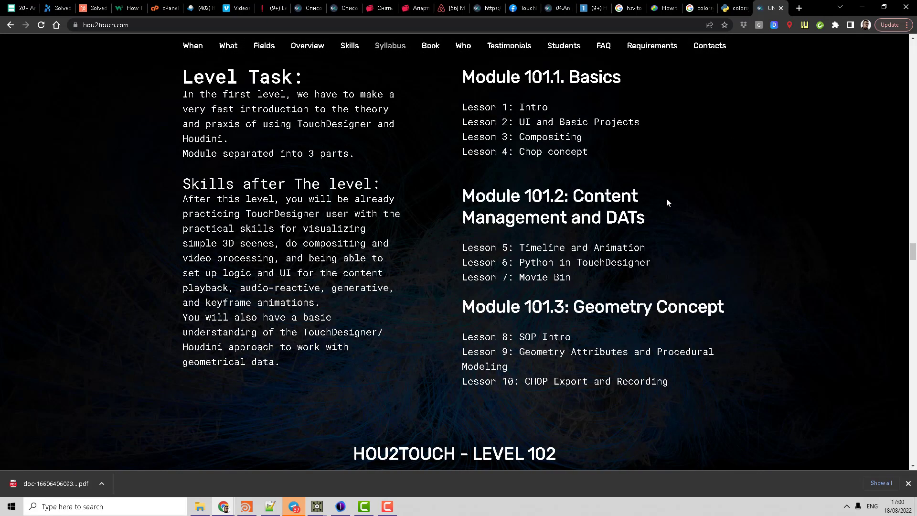
Scroll the syllabus through Level 102 and 103 to Module 103.5 Integration with Unreal
scroll("down", 3)
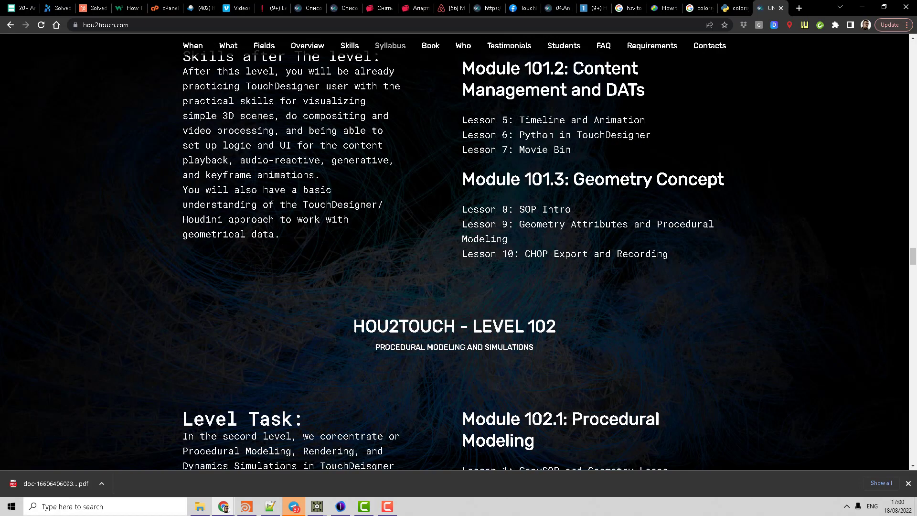
scroll("down", 3)
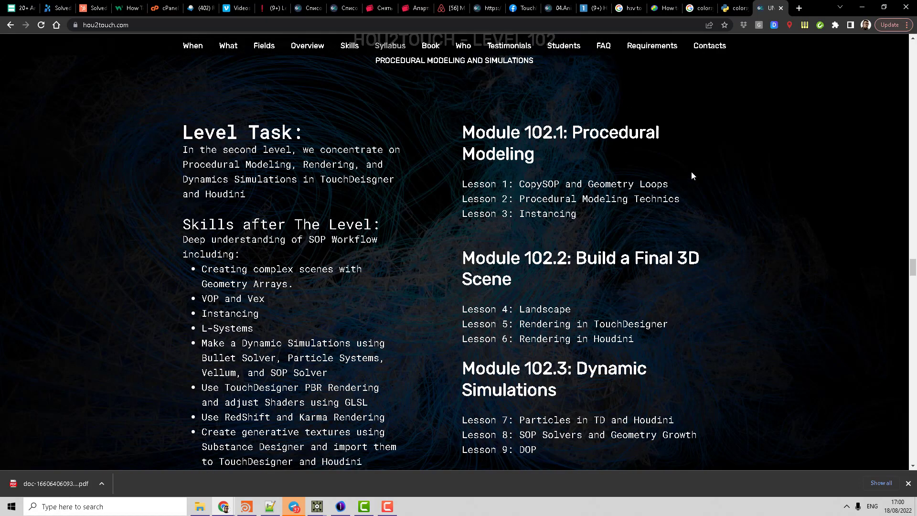
scroll("down", 3)
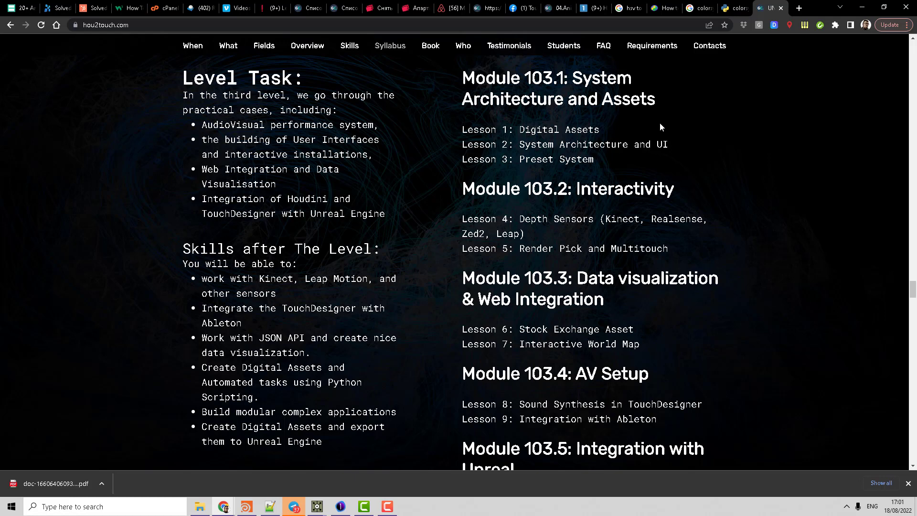
mouse_move(677, 152)
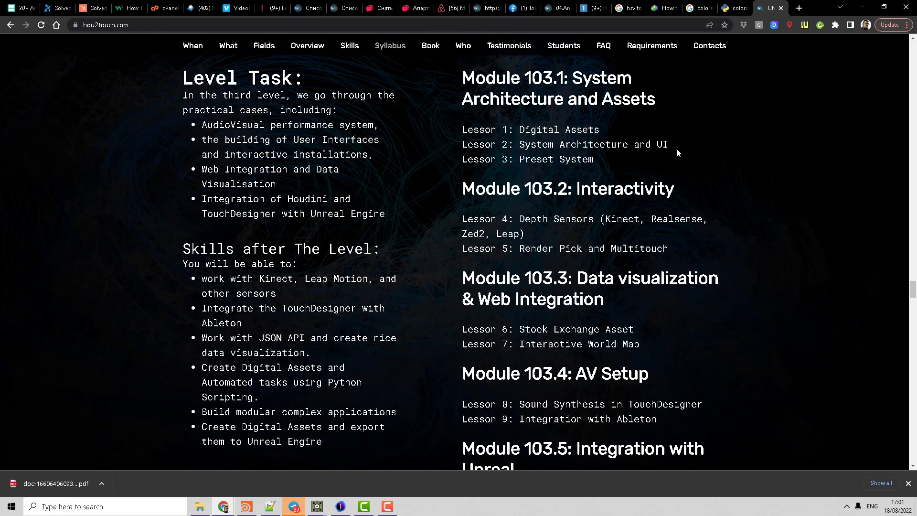
scroll("down", 3)
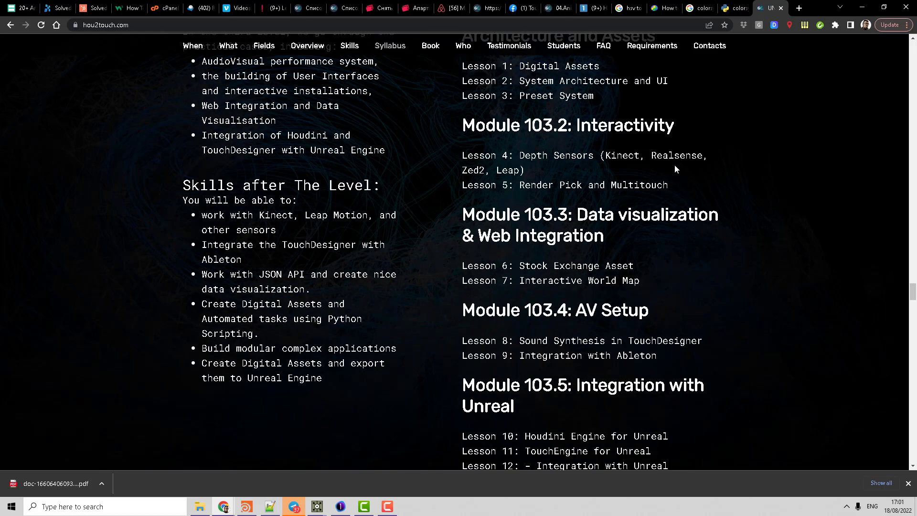
scroll("down", 3)
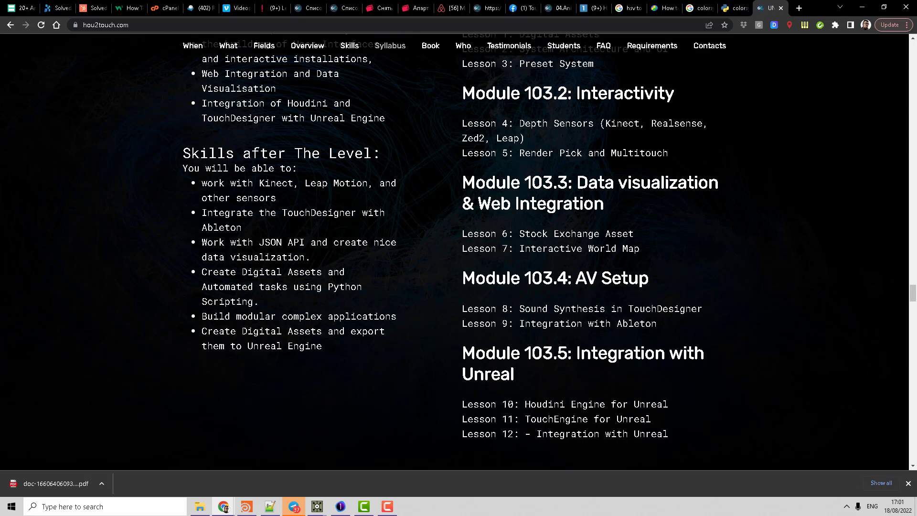
mouse_move(223, 46)
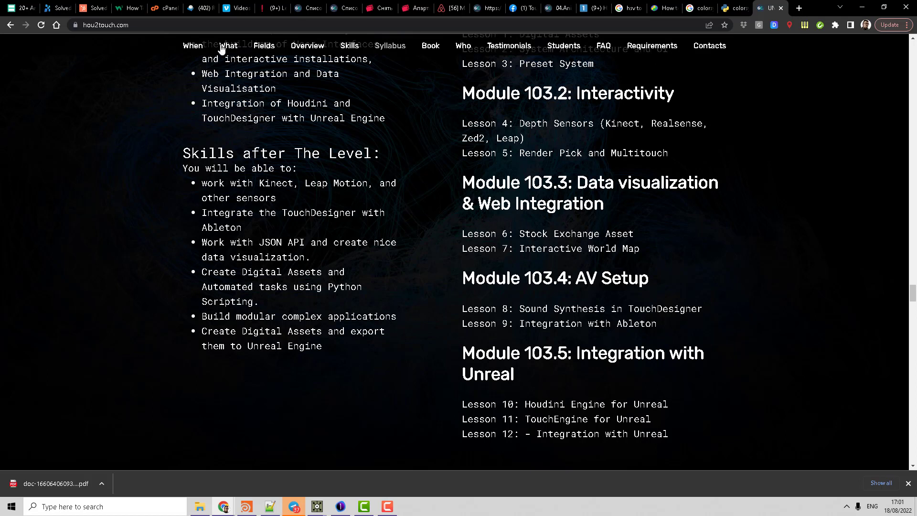
mouse_move(478, 202)
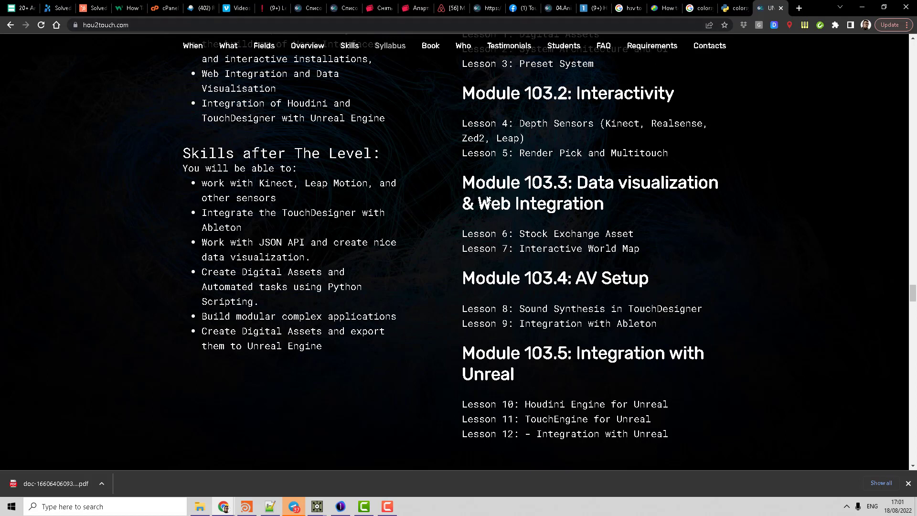
mouse_move(854, 286)
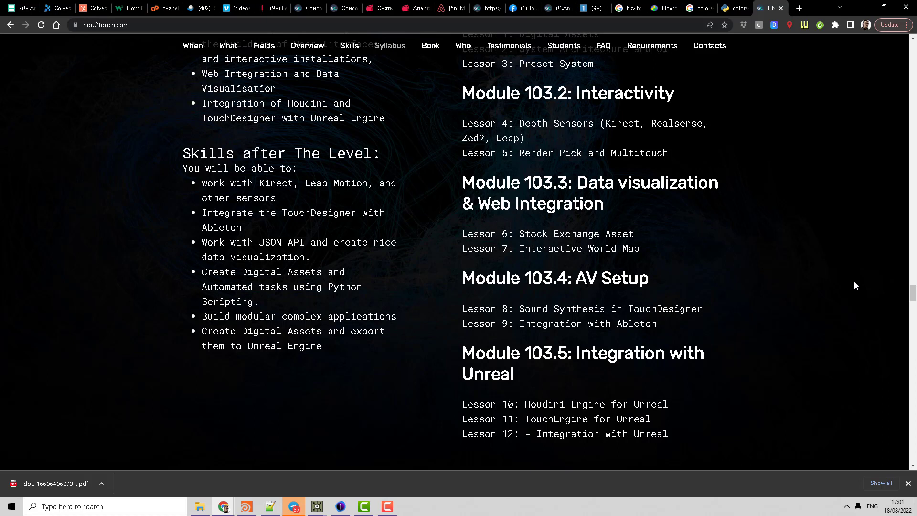
mouse_move(853, 286)
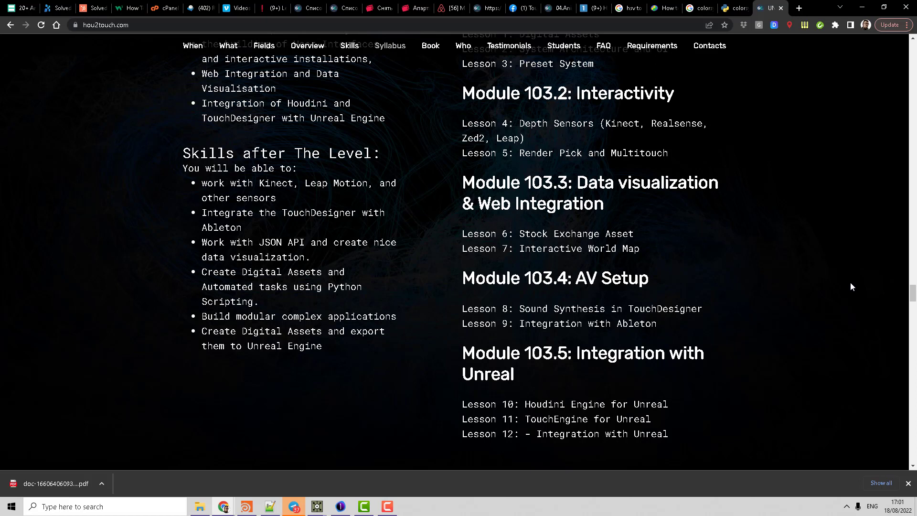
mouse_move(818, 287)
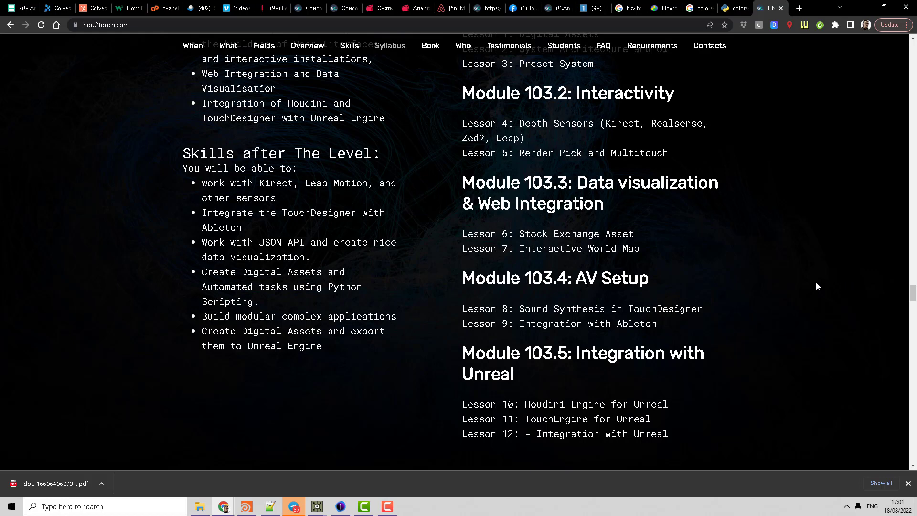